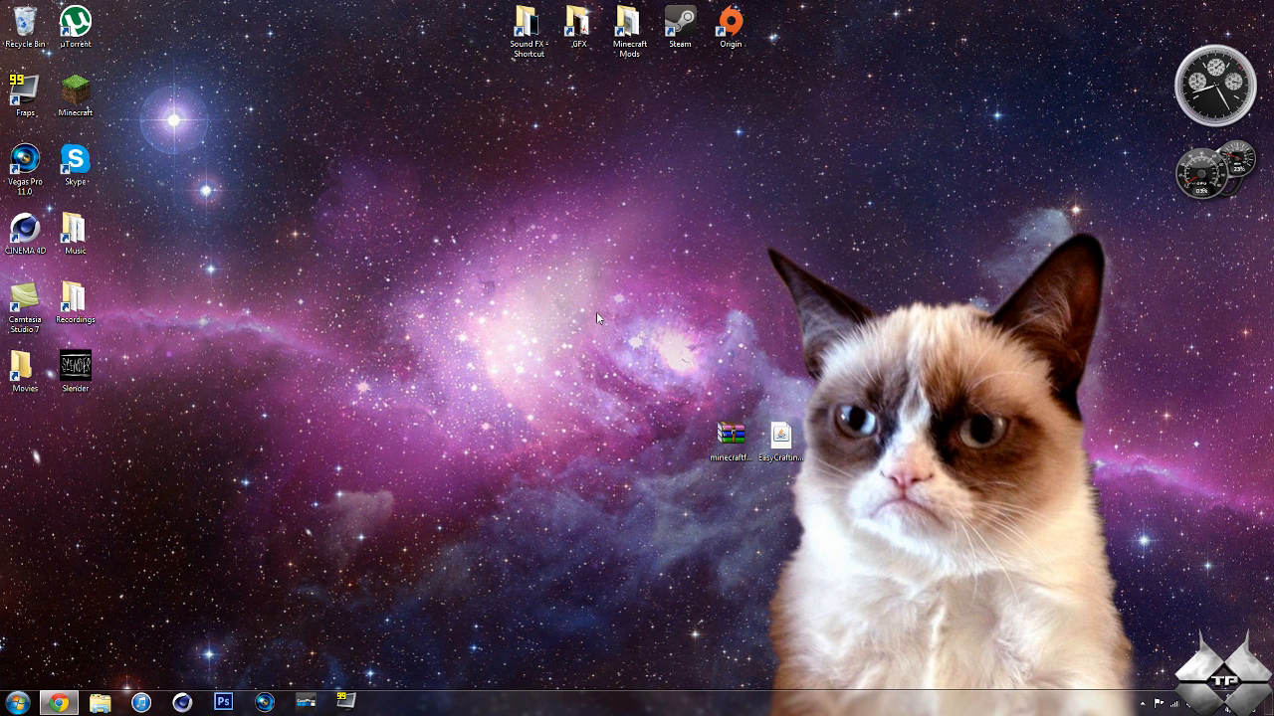
pyautogui.moveTo(75, 89)
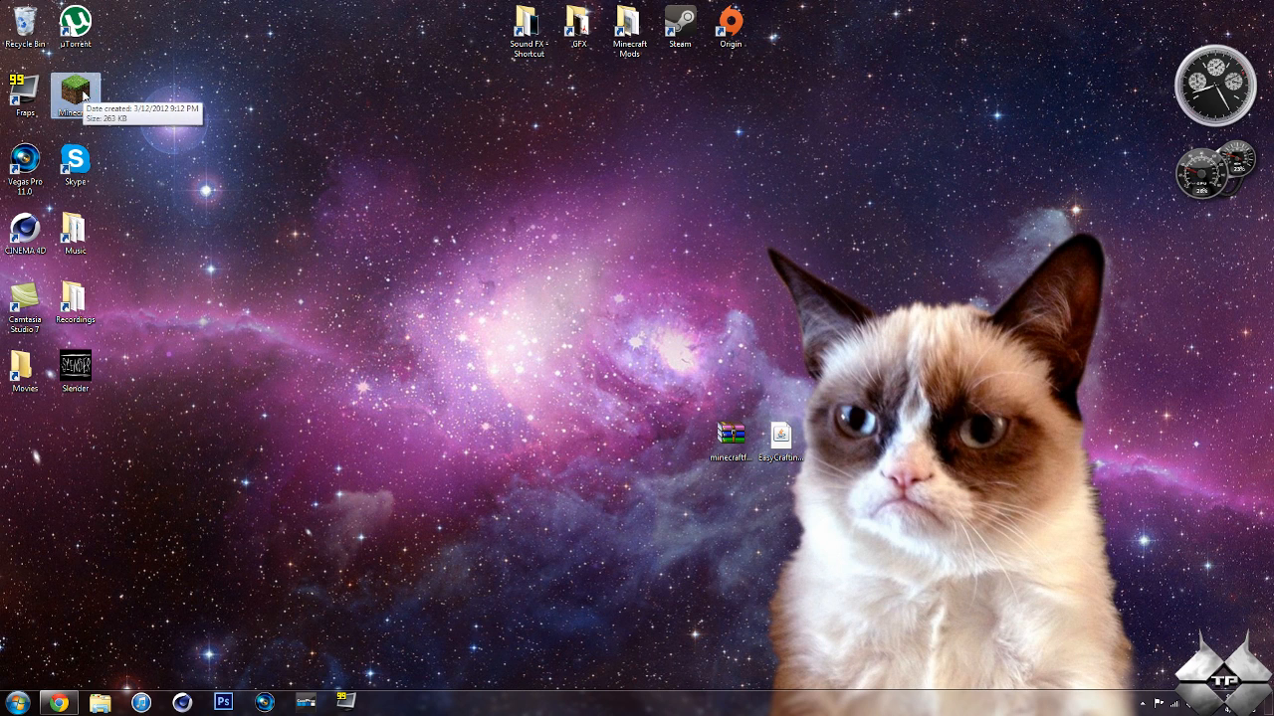
# - Launch Minecraft from the desktop shortcut and log in with the saved credentials
pyautogui.doubleClick(75, 88)
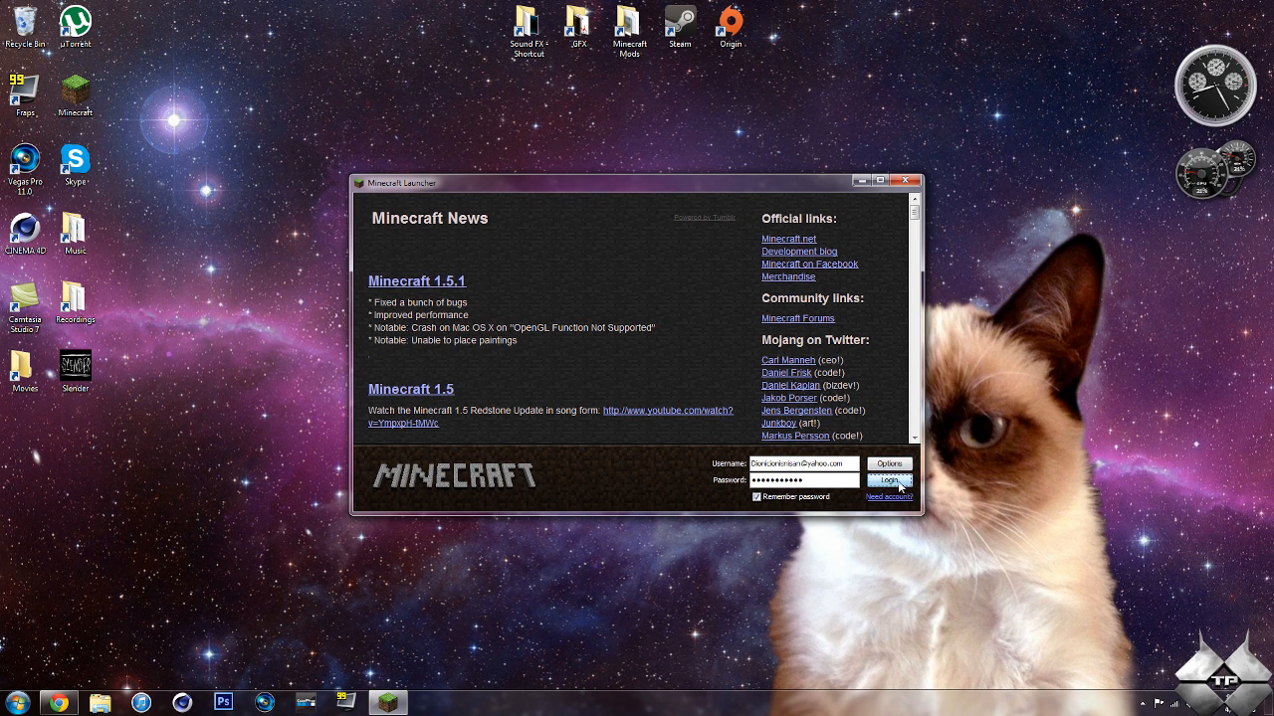
pyautogui.click(888, 479)
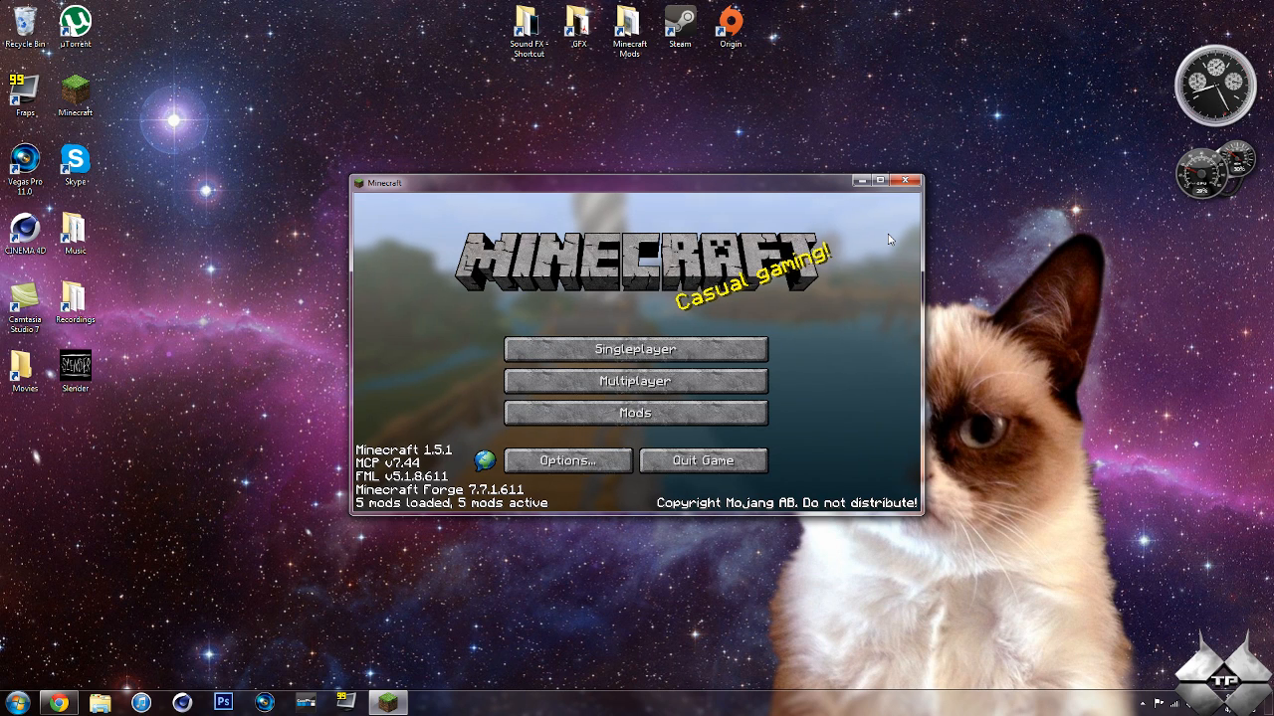
# - Maximize the game window and start a singleplayer game
pyautogui.click(884, 179)
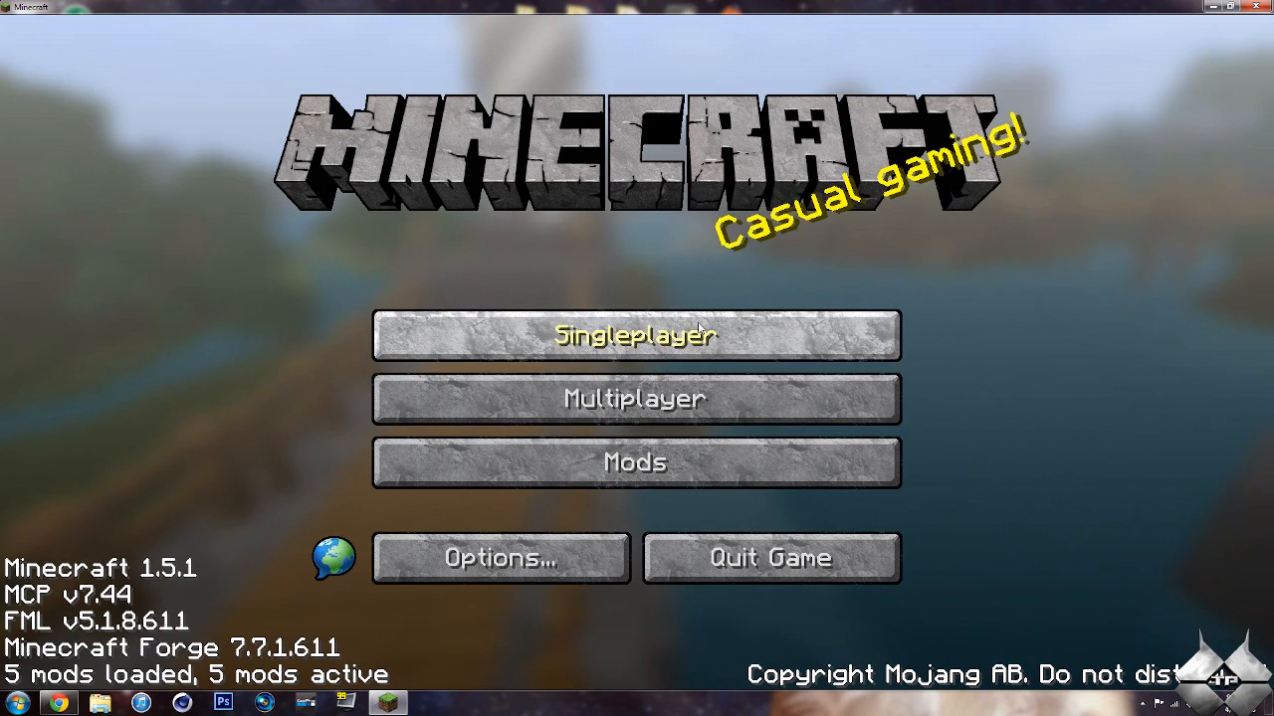
pyautogui.click(635, 335)
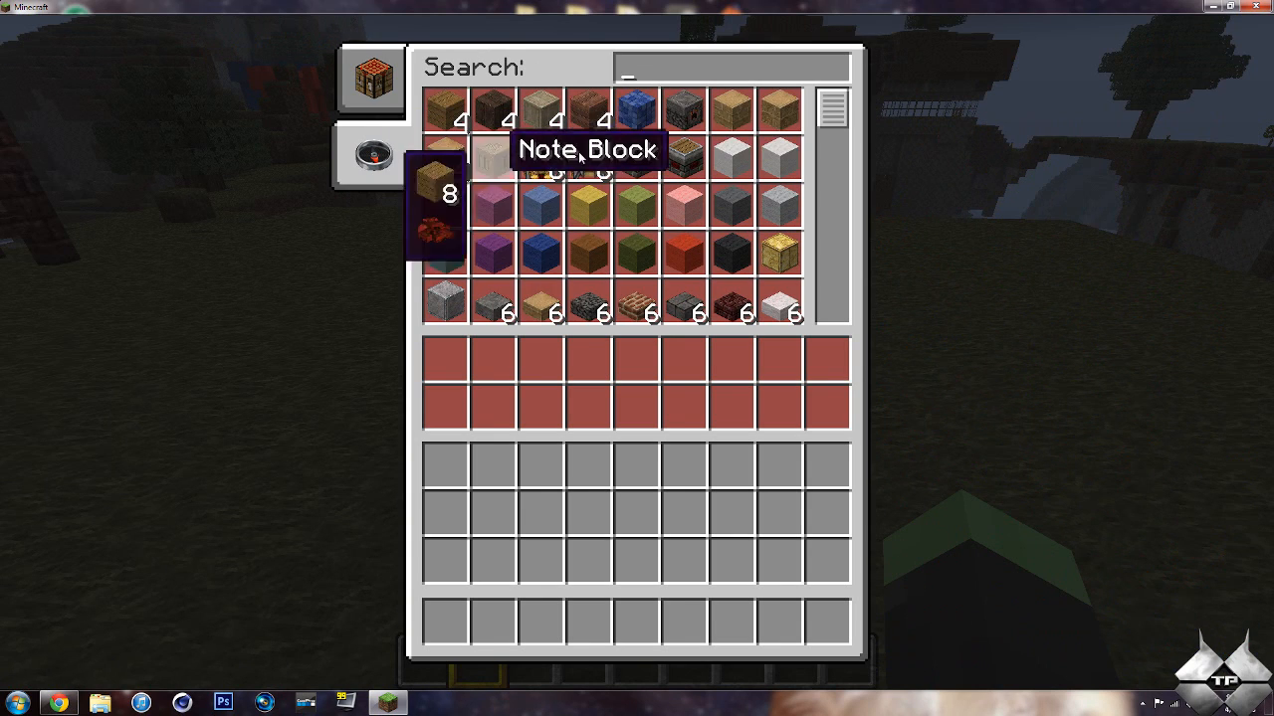
# - View the craftable-items tab and page through the TMI item list to gather material stacks
pyautogui.click(373, 84)
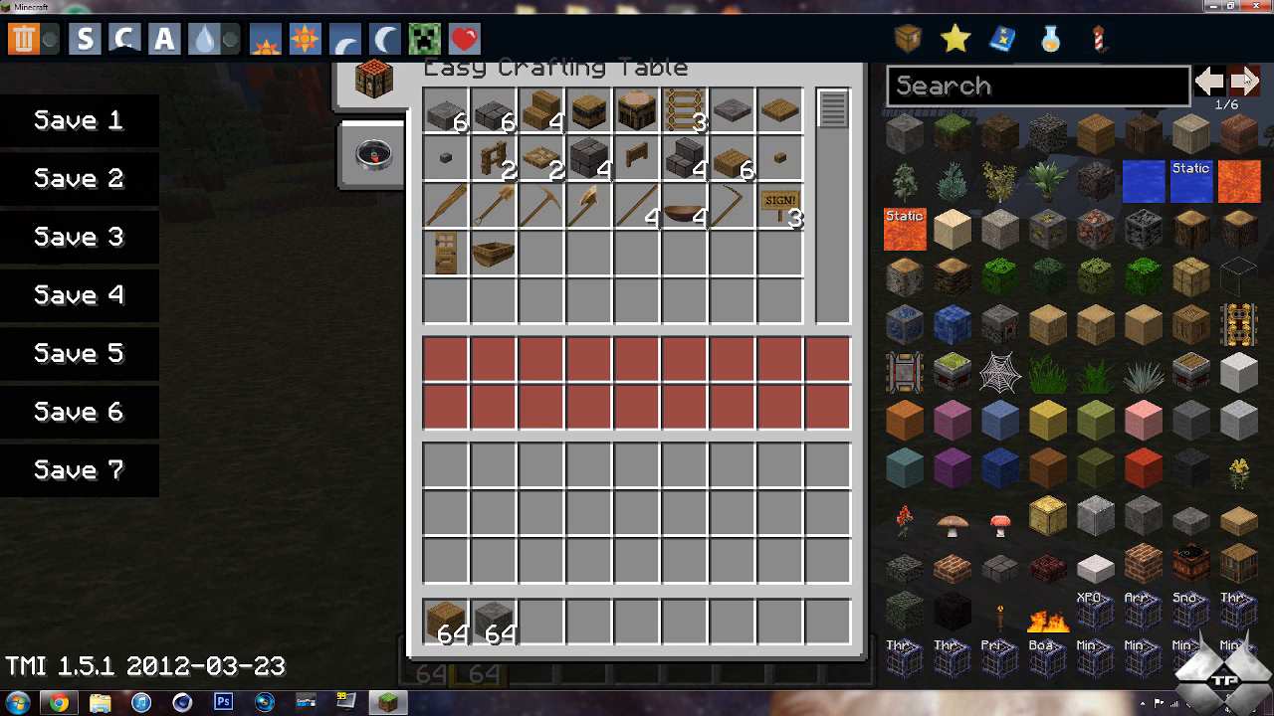
pyautogui.moveTo(518, 118)
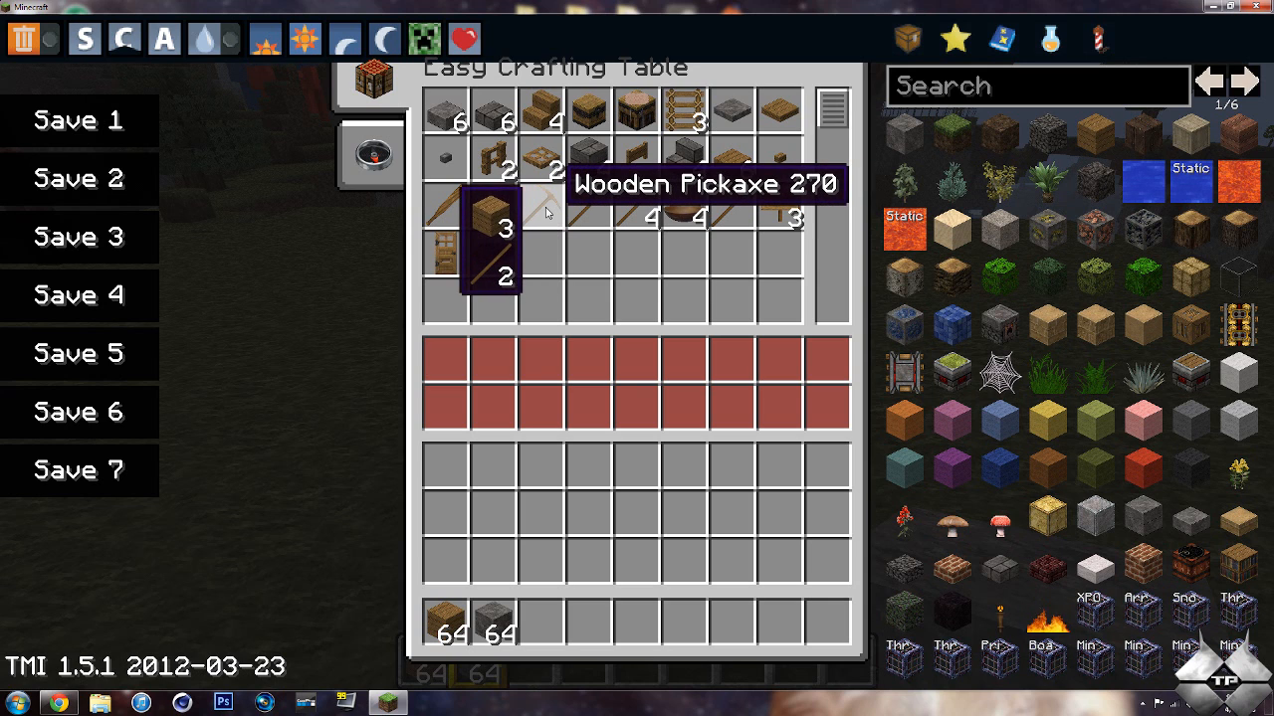
pyautogui.moveTo(581, 205)
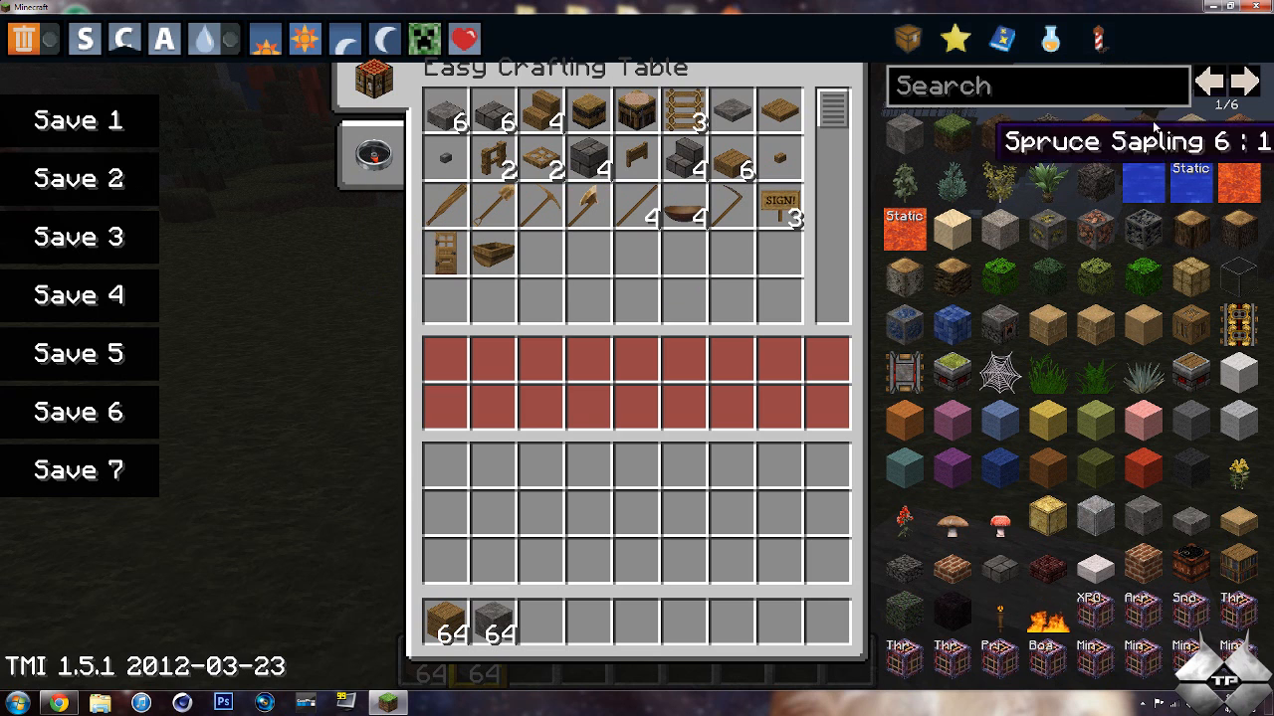
pyautogui.click(1238, 80)
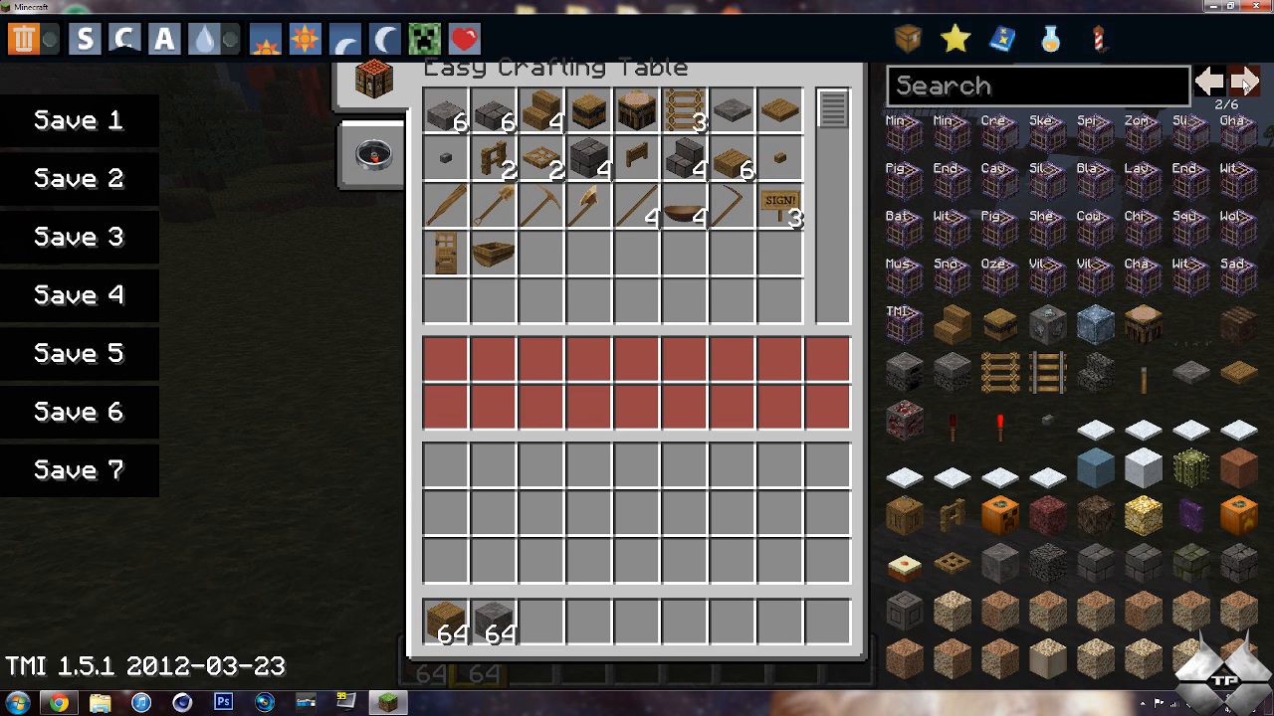
pyautogui.click(1238, 78)
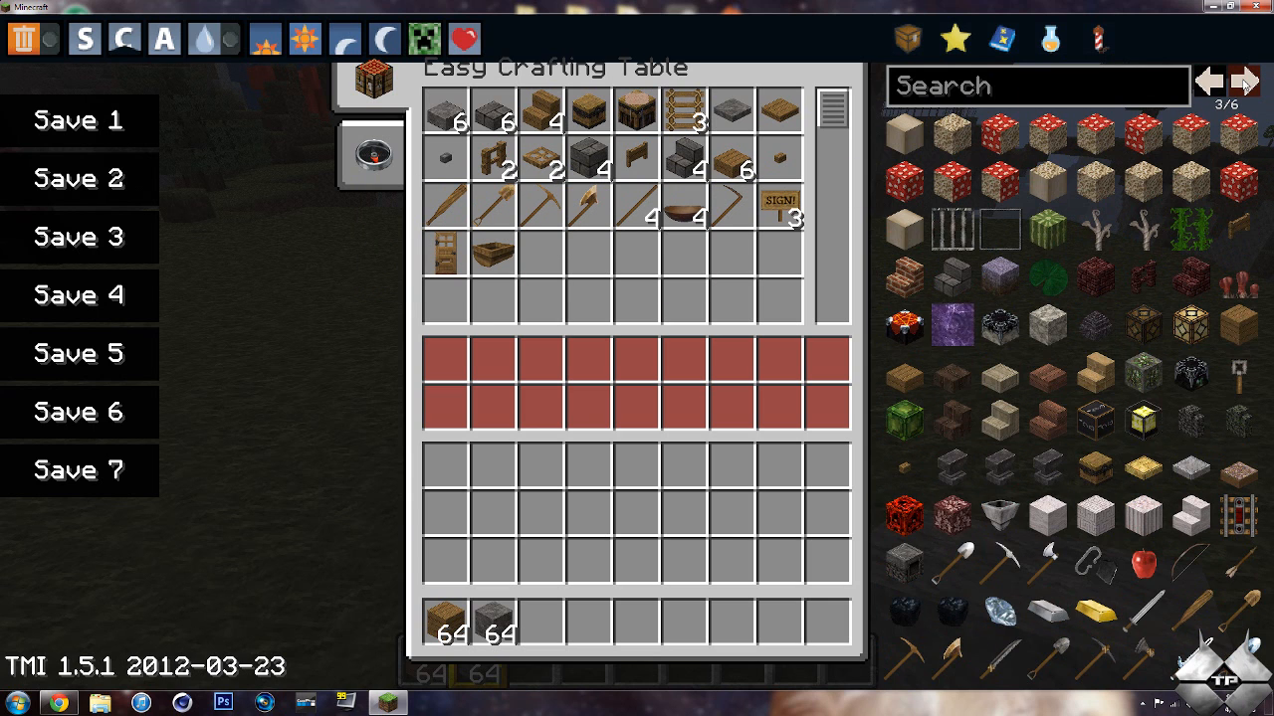
pyautogui.moveTo(1094, 613)
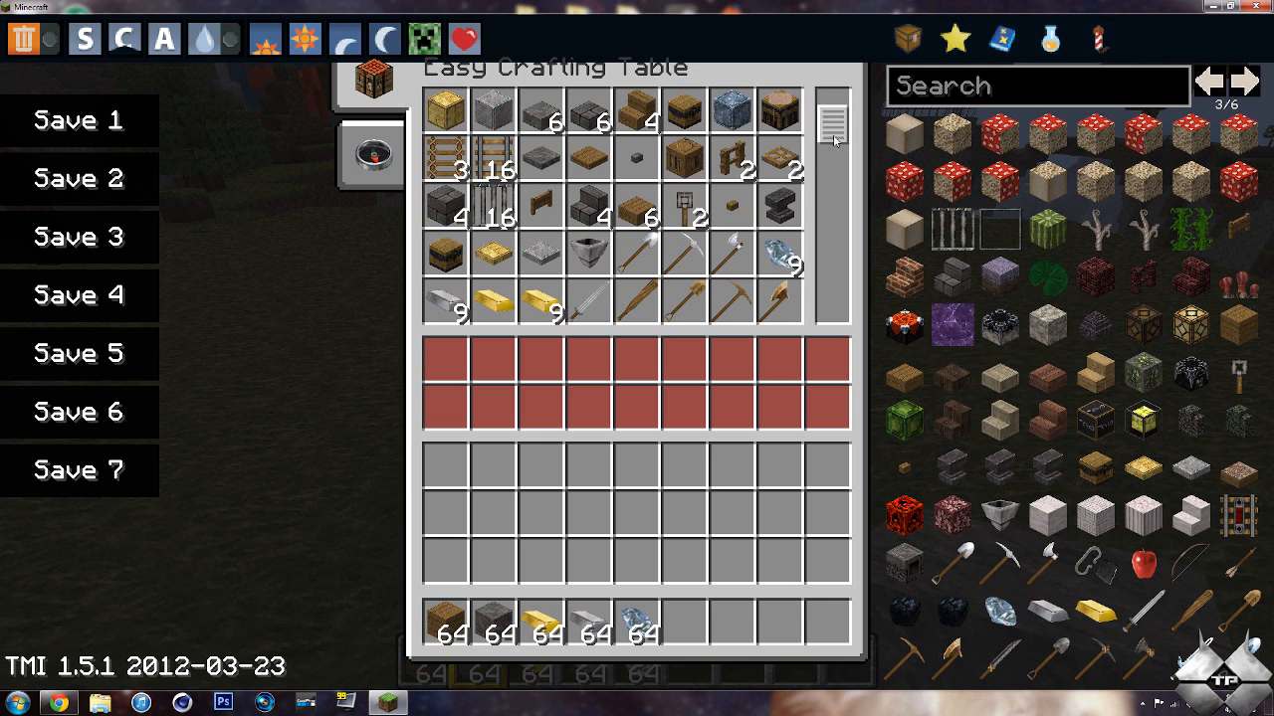
pyautogui.scroll(-3)
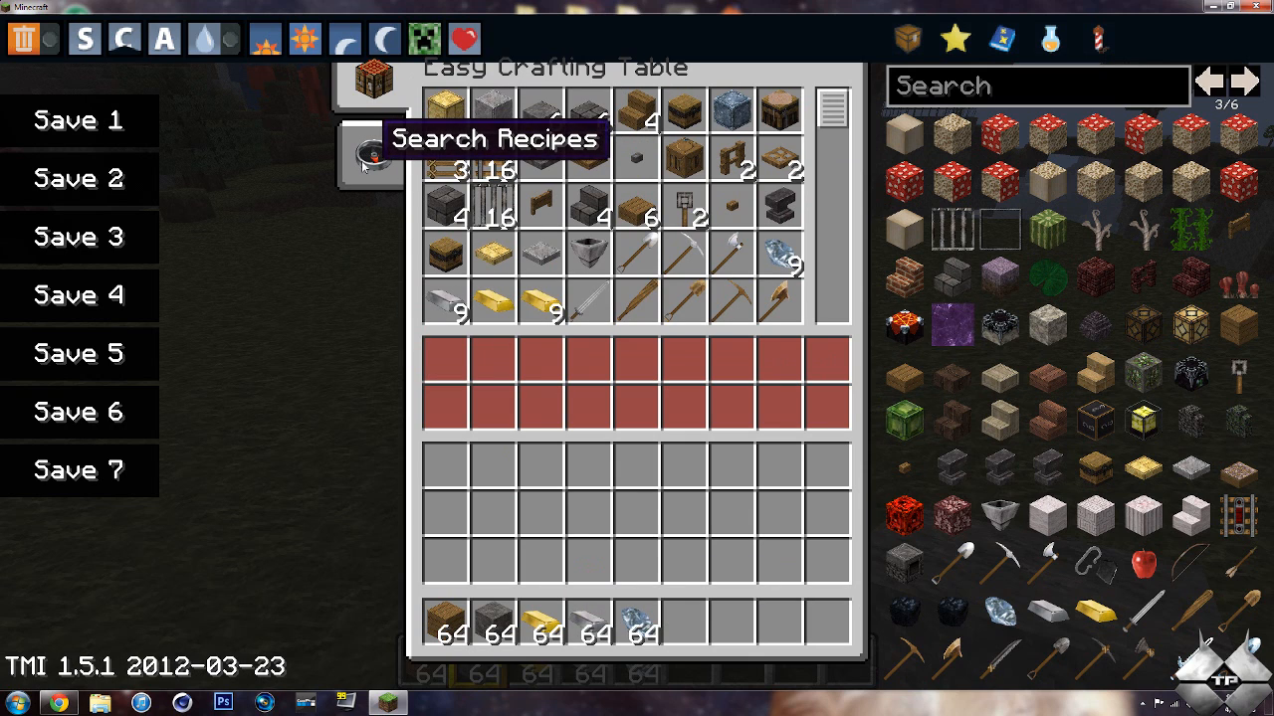
# - Switch to the Search Recipes list of every recipe and scroll through it while crafting items
pyautogui.click(378, 155)
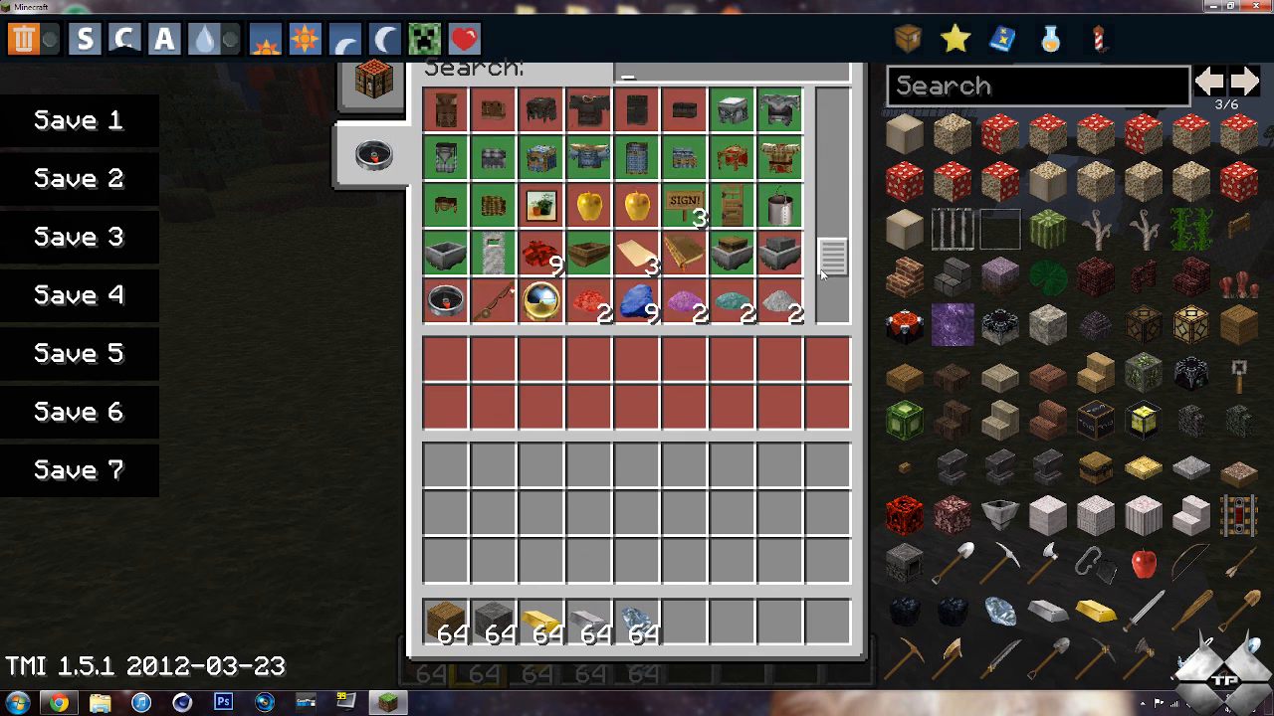
pyautogui.scroll(-3)
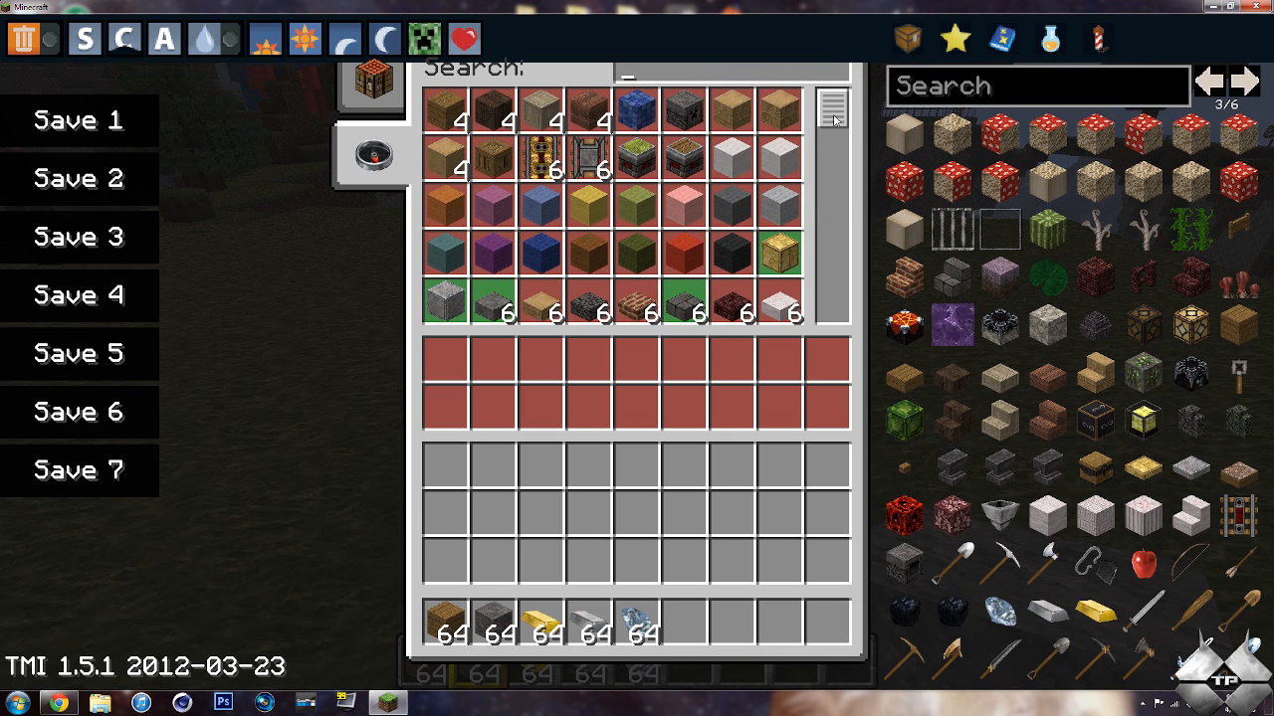
pyautogui.scroll(-3)
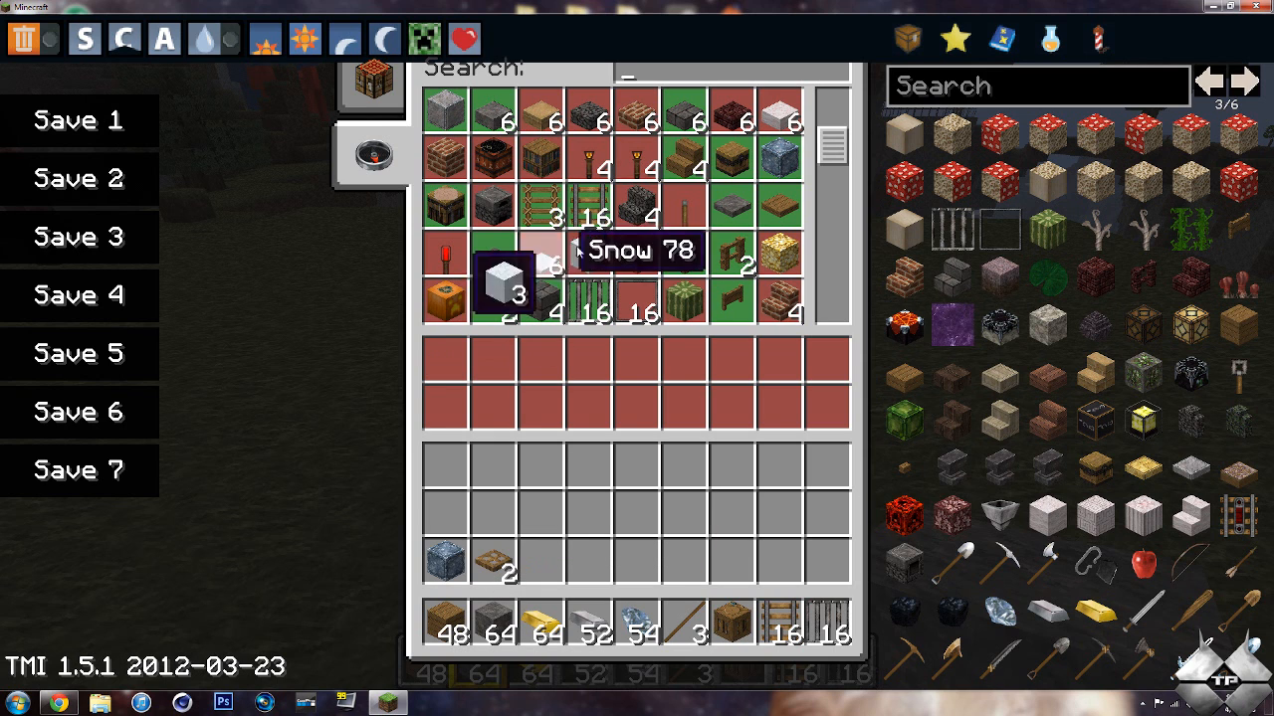
pyautogui.scroll(-3)
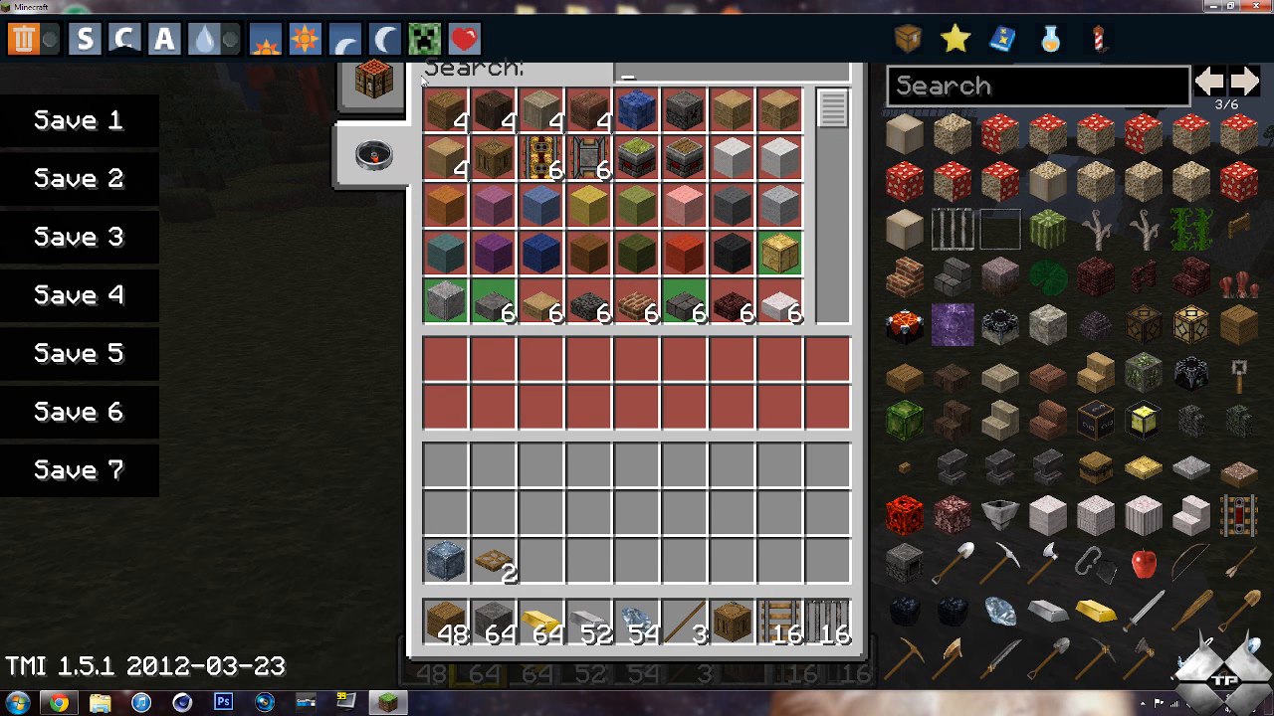
# - Return to the craftable-only list and scroll through it before quitting the game
pyautogui.click(378, 89)
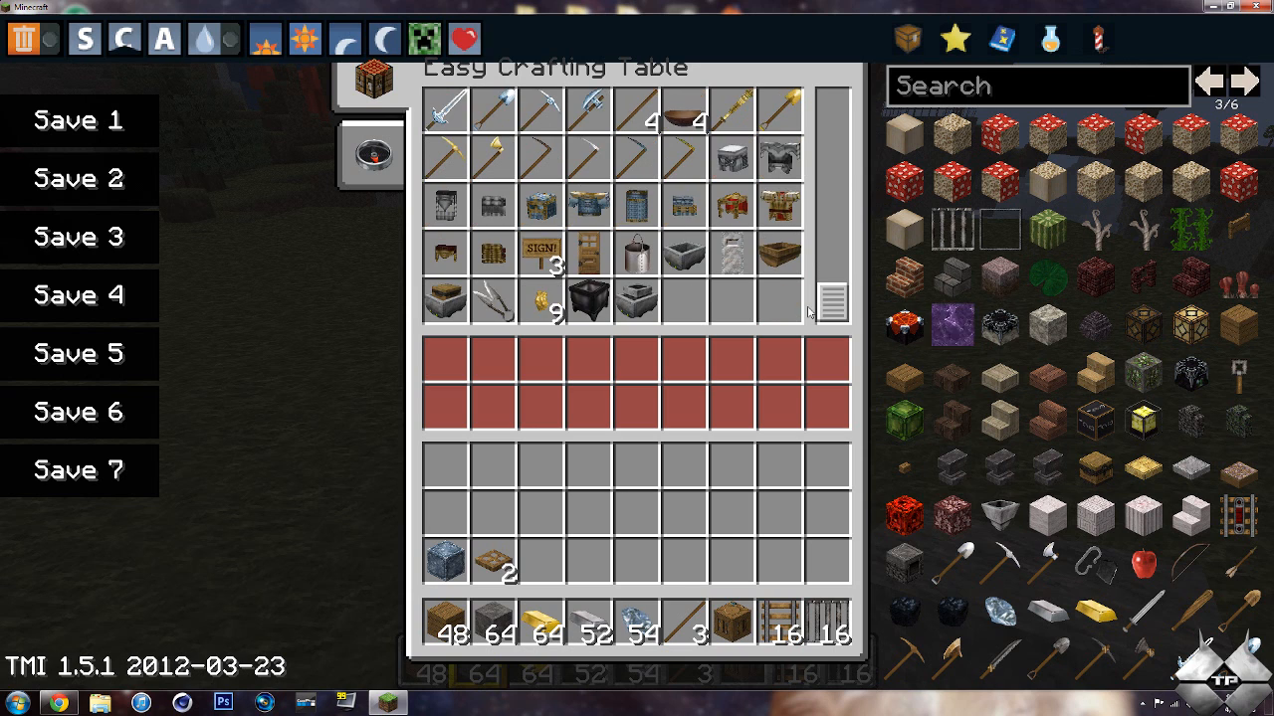
pyautogui.scroll(-3)
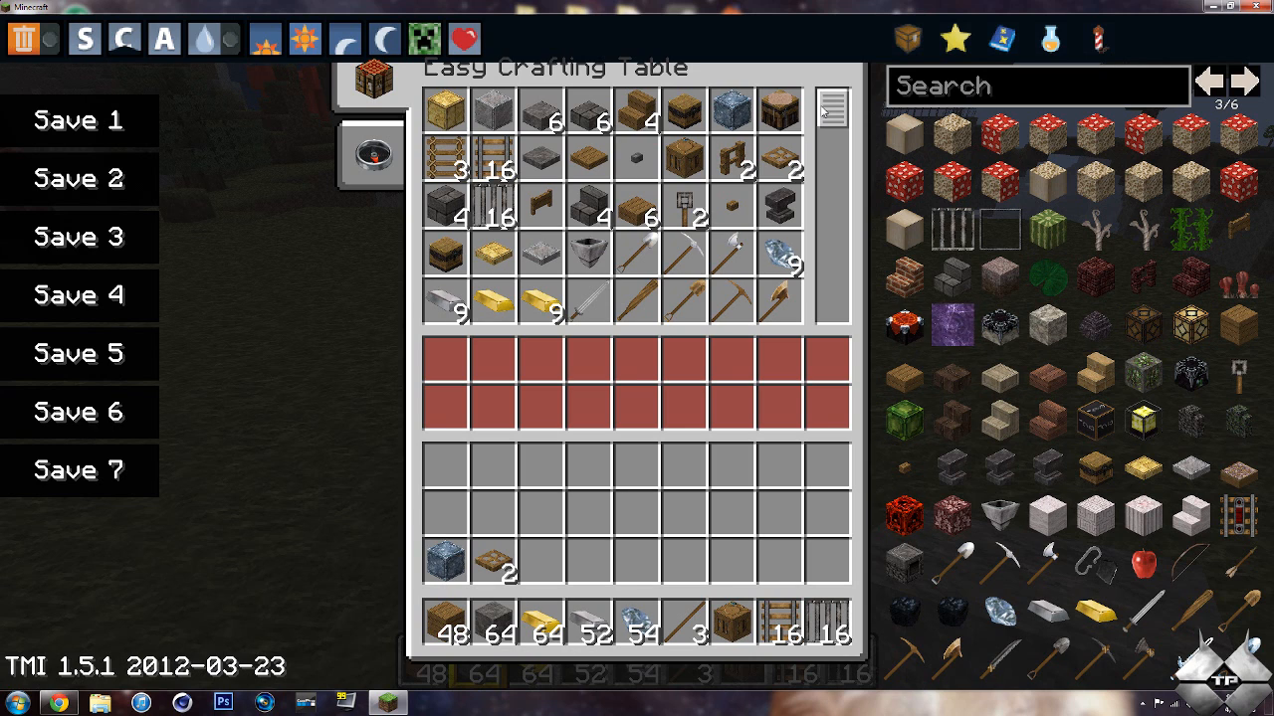
pyautogui.moveTo(745, 155)
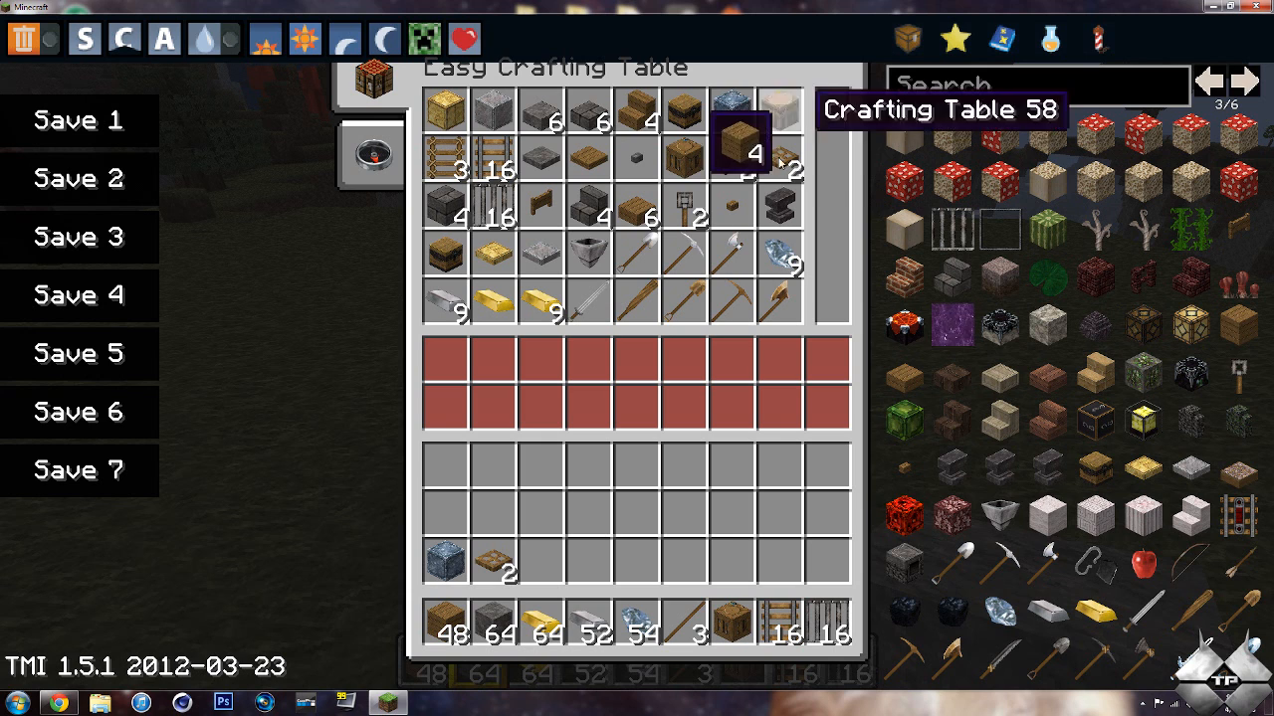
pyautogui.scroll(-3)
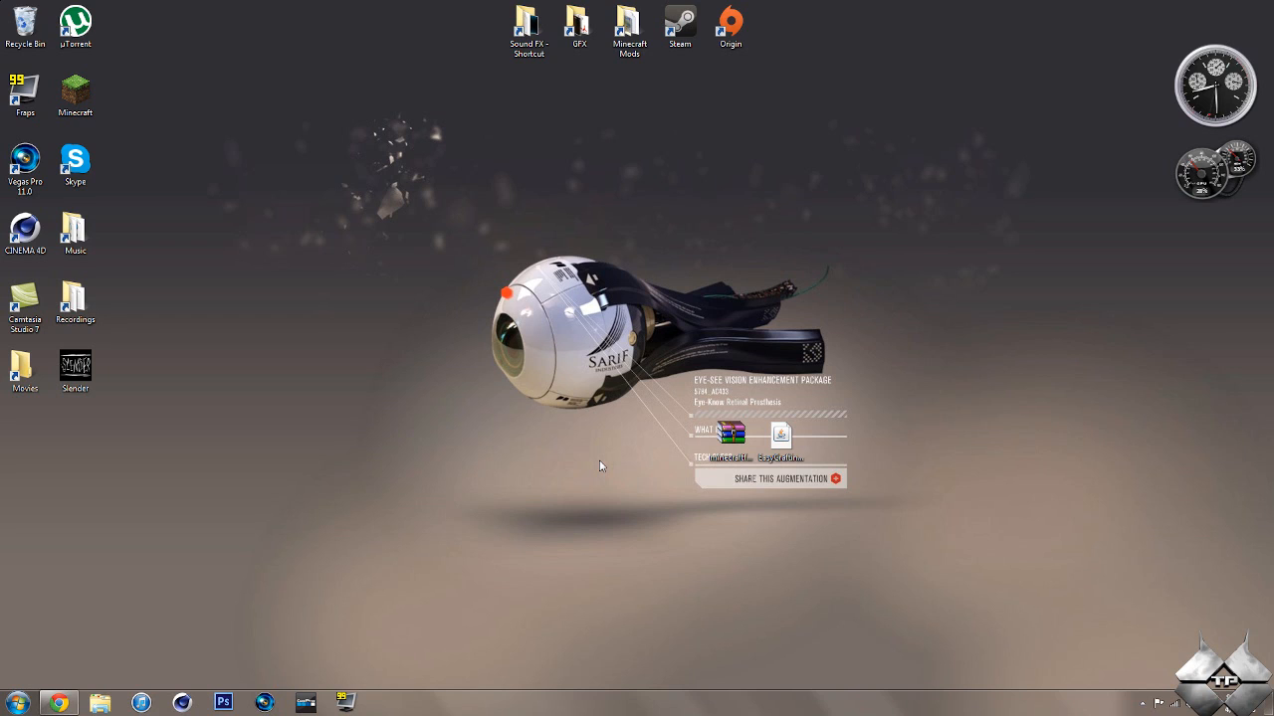
pyautogui.moveTo(637, 456)
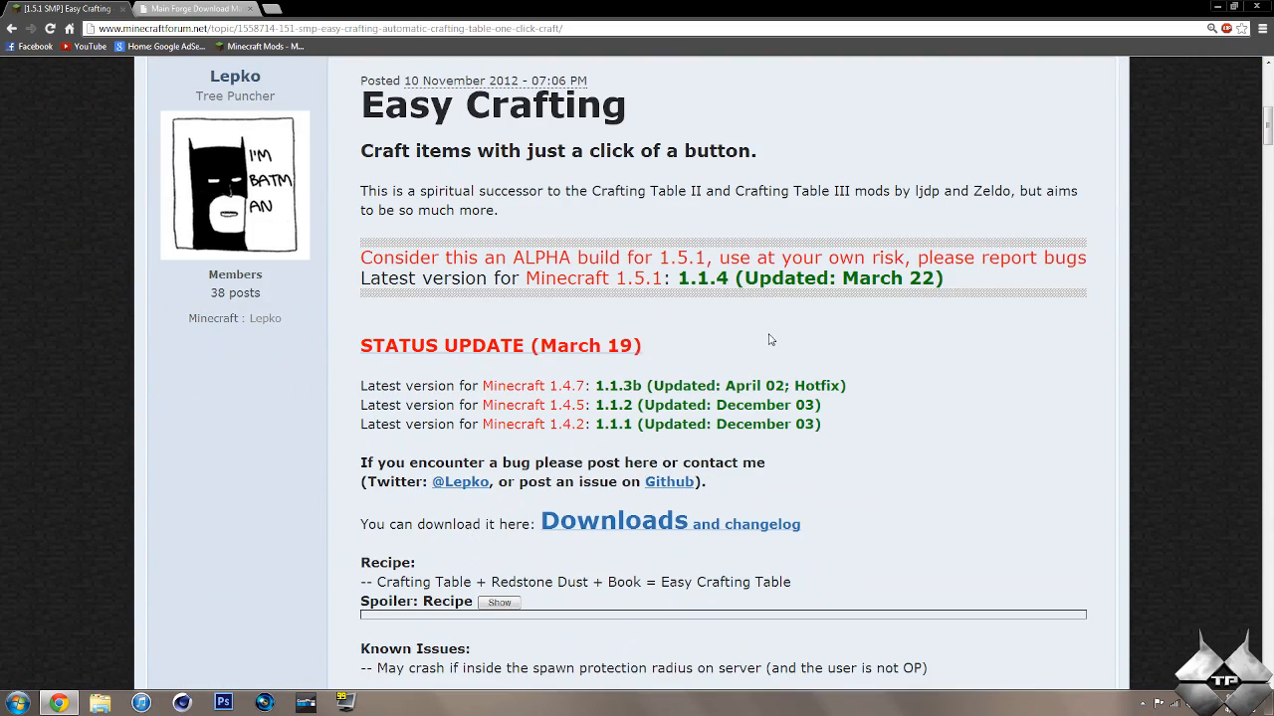
# - Scroll the Easy Crafting forum thread and reveal the hidden Recipe spoiler
pyautogui.scroll(-3)
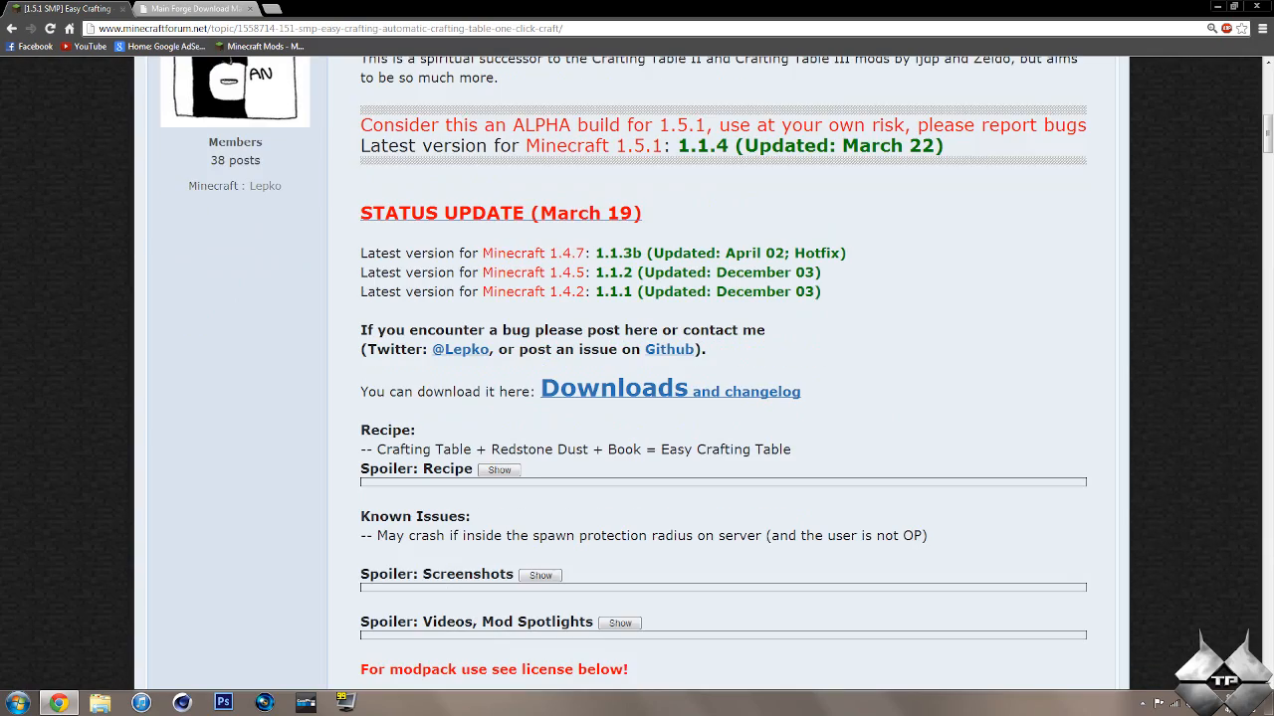
pyautogui.scroll(-3)
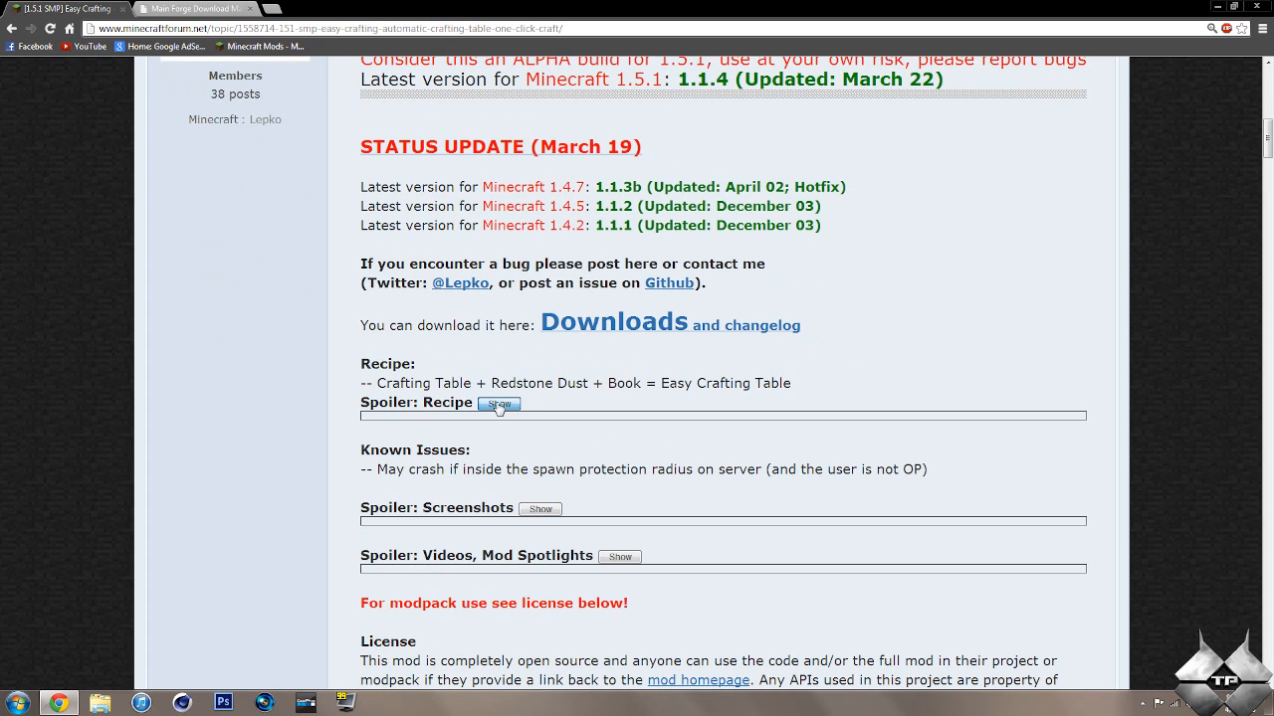
pyautogui.click(498, 404)
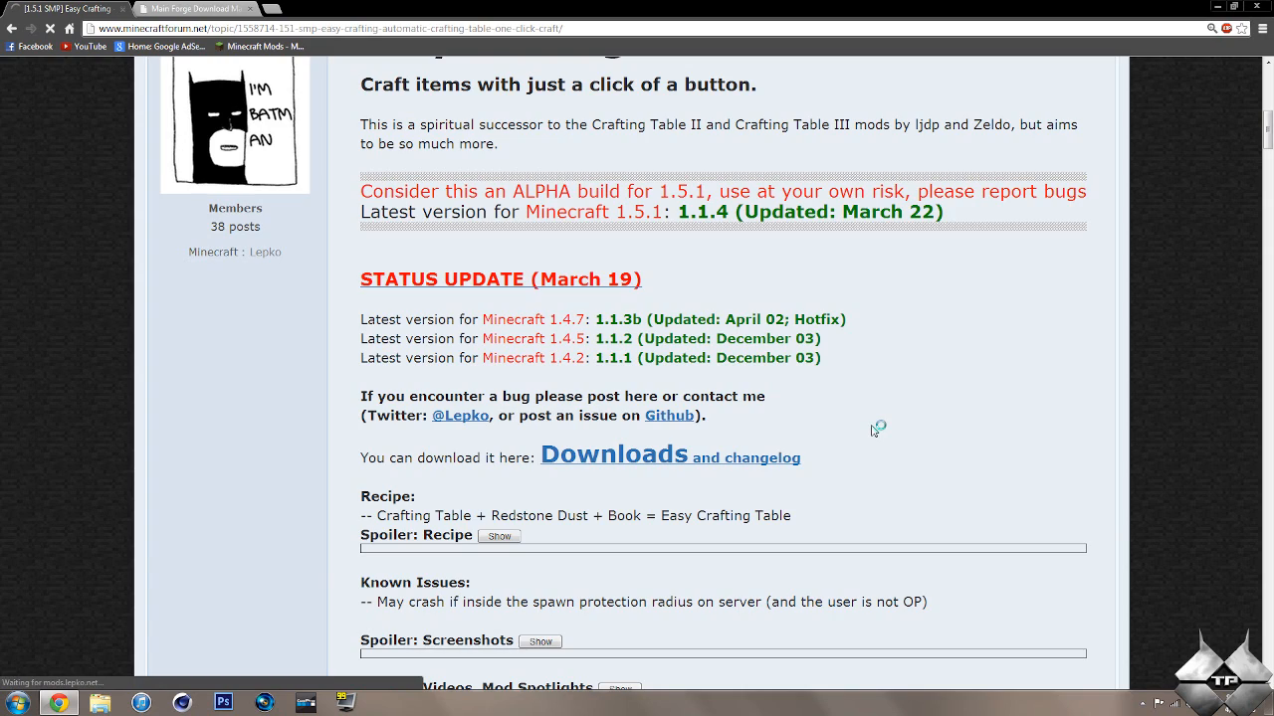
# - Visit the mod's download page, then switch to the Main Forge Download topic
pyautogui.click(613, 453)
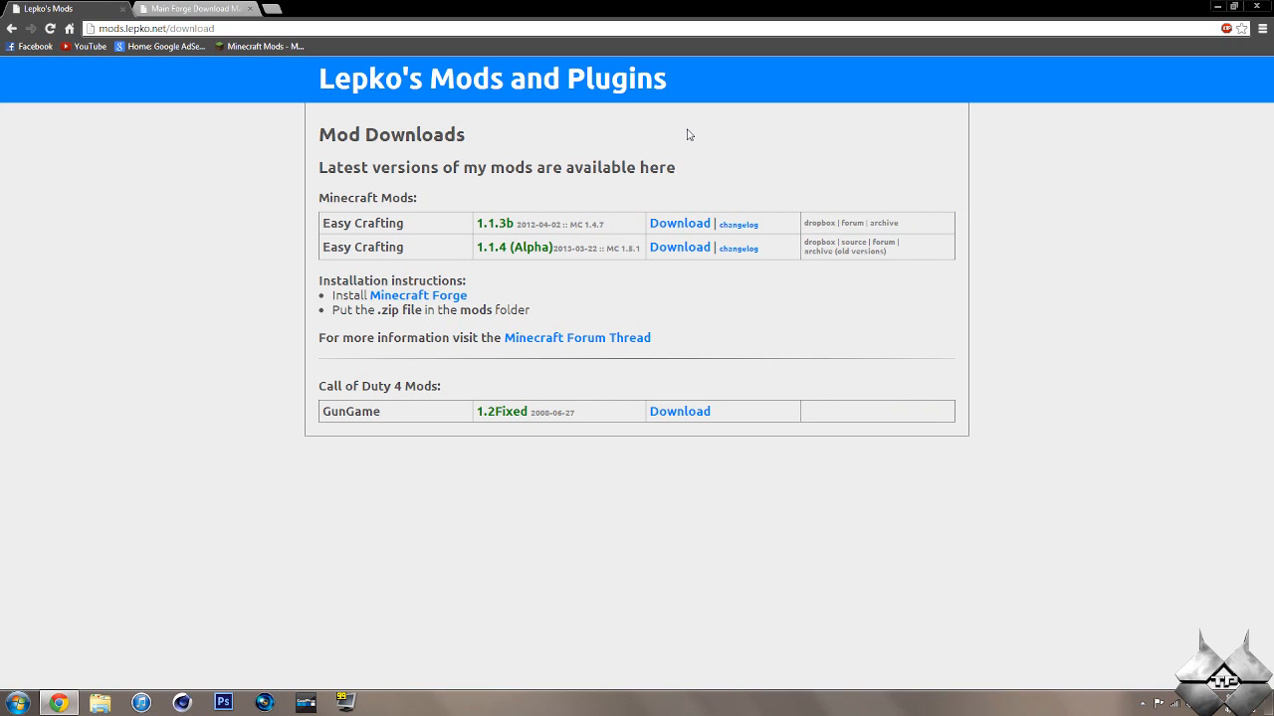
pyautogui.moveTo(542, 275)
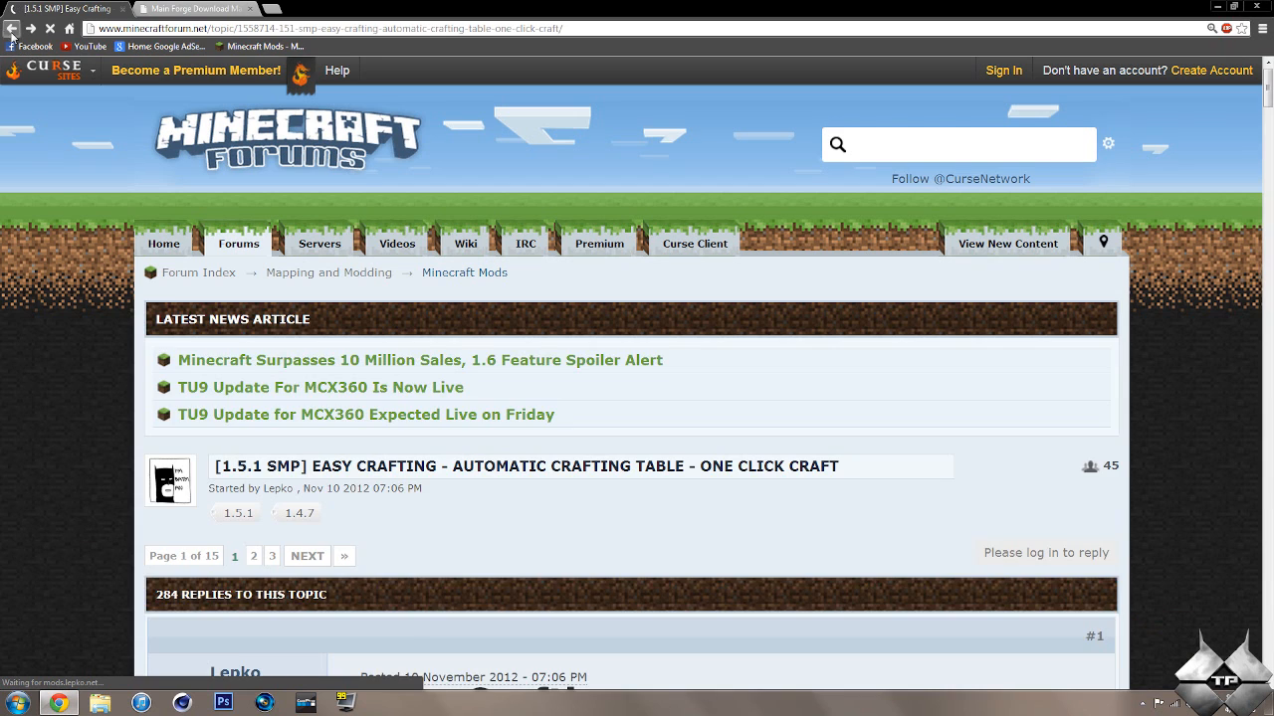
pyautogui.scroll(-3)
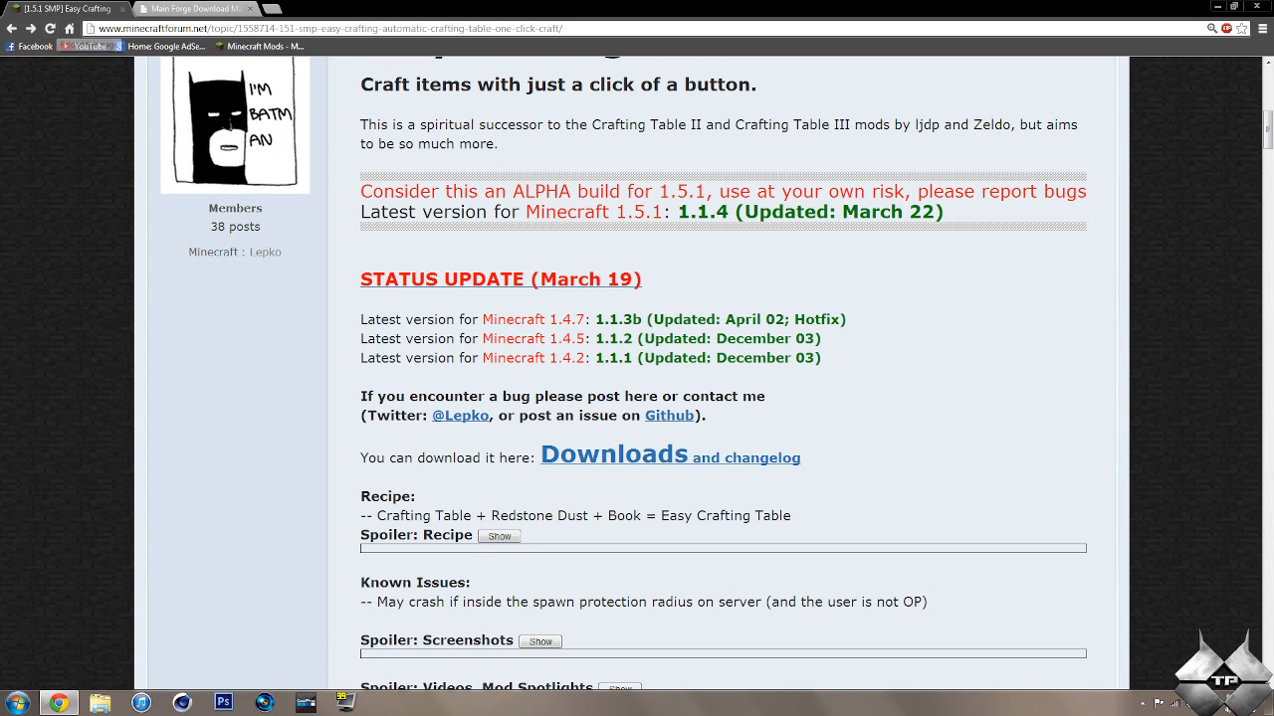
pyautogui.click(203, 8)
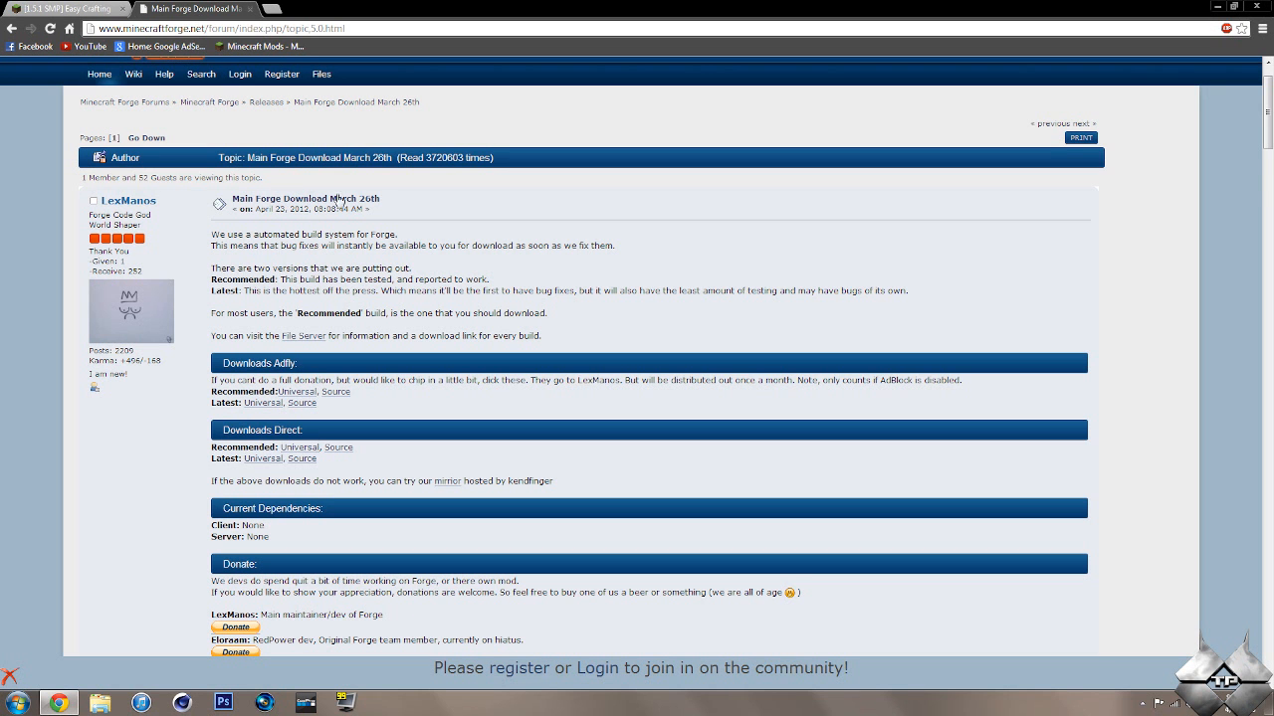
# - Scroll the Forge download topic to its direct download links and dependencies
pyautogui.scroll(-3)
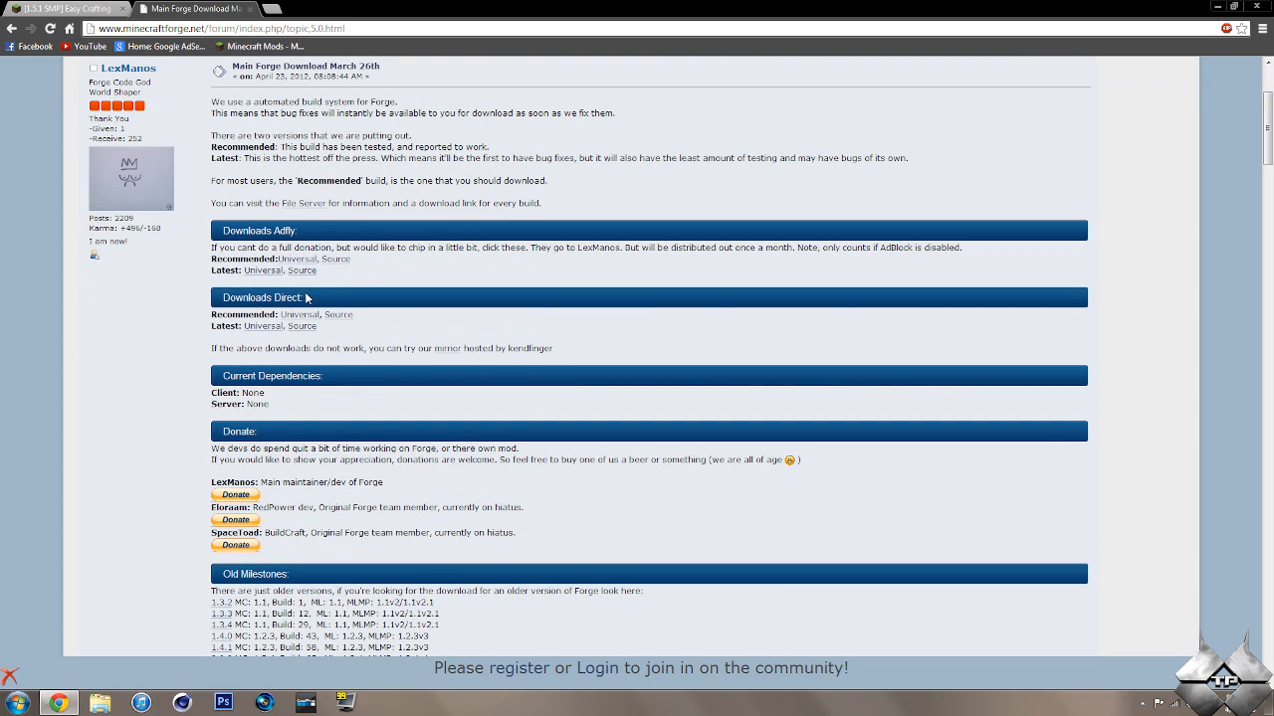
pyautogui.moveTo(314, 296)
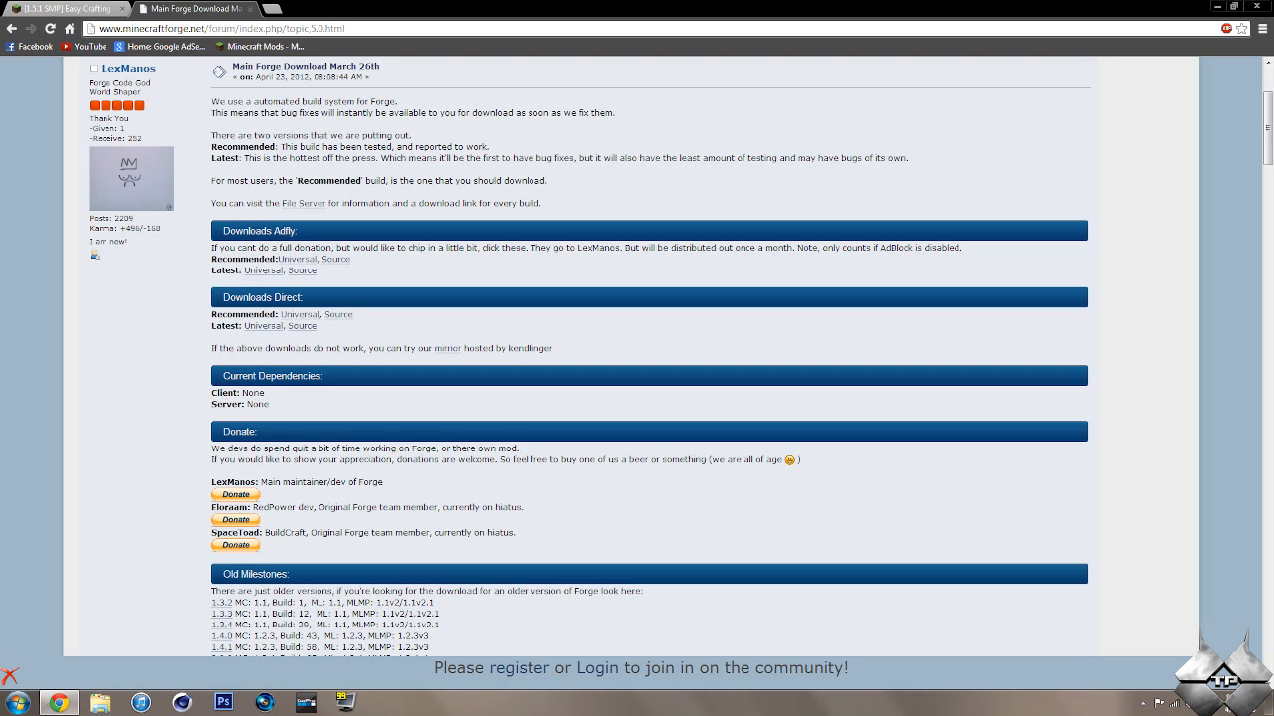
pyautogui.moveTo(203, 318)
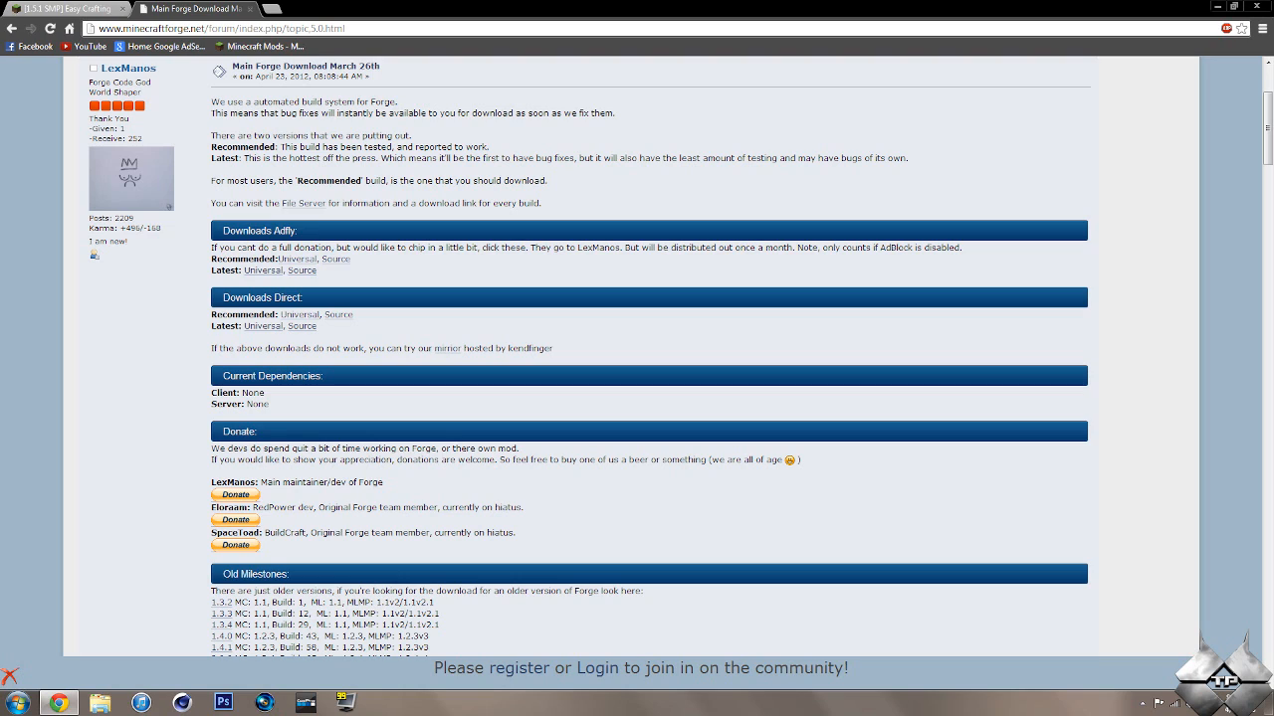
pyautogui.moveTo(206, 323)
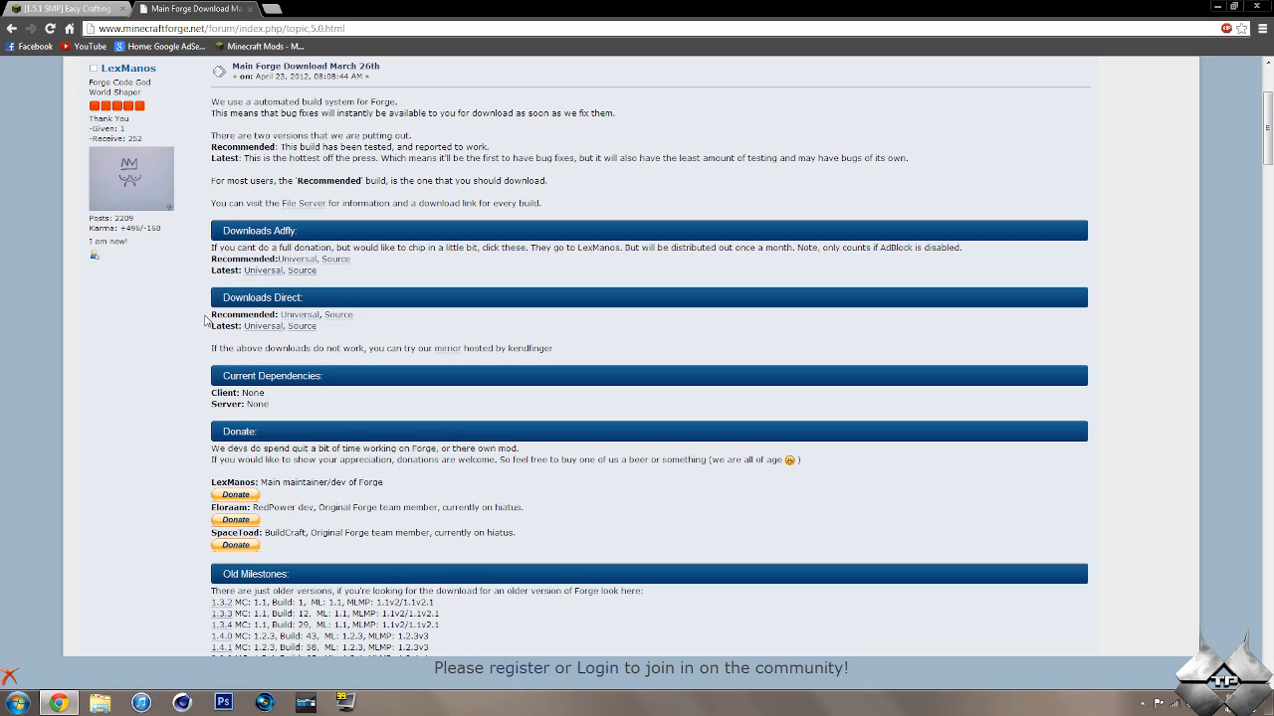
pyautogui.moveTo(293, 322)
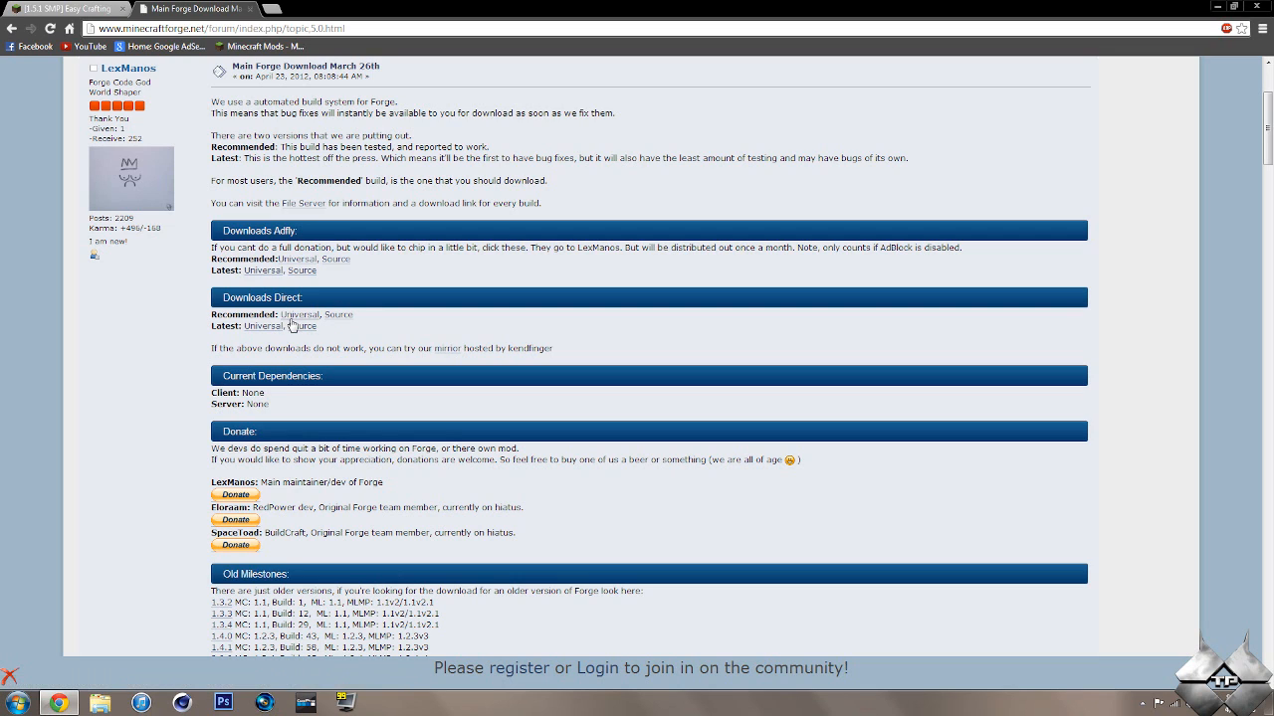
pyautogui.moveTo(207, 315)
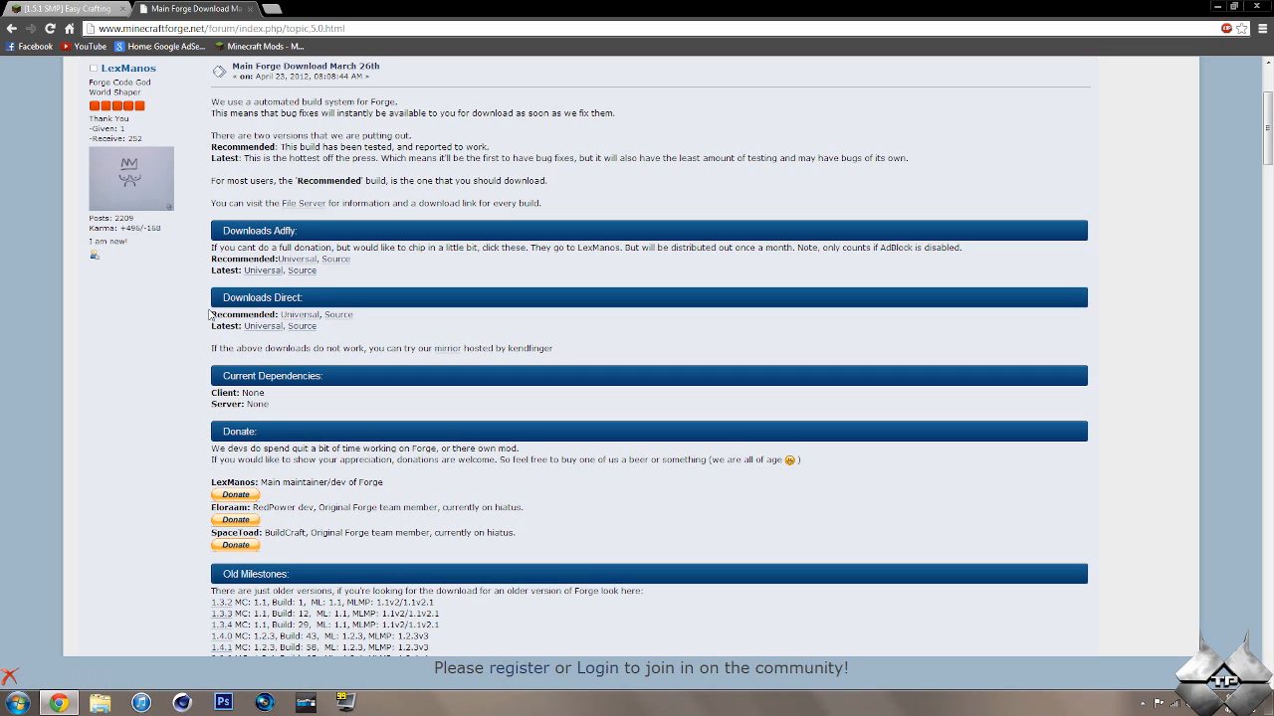
pyautogui.moveTo(303, 326)
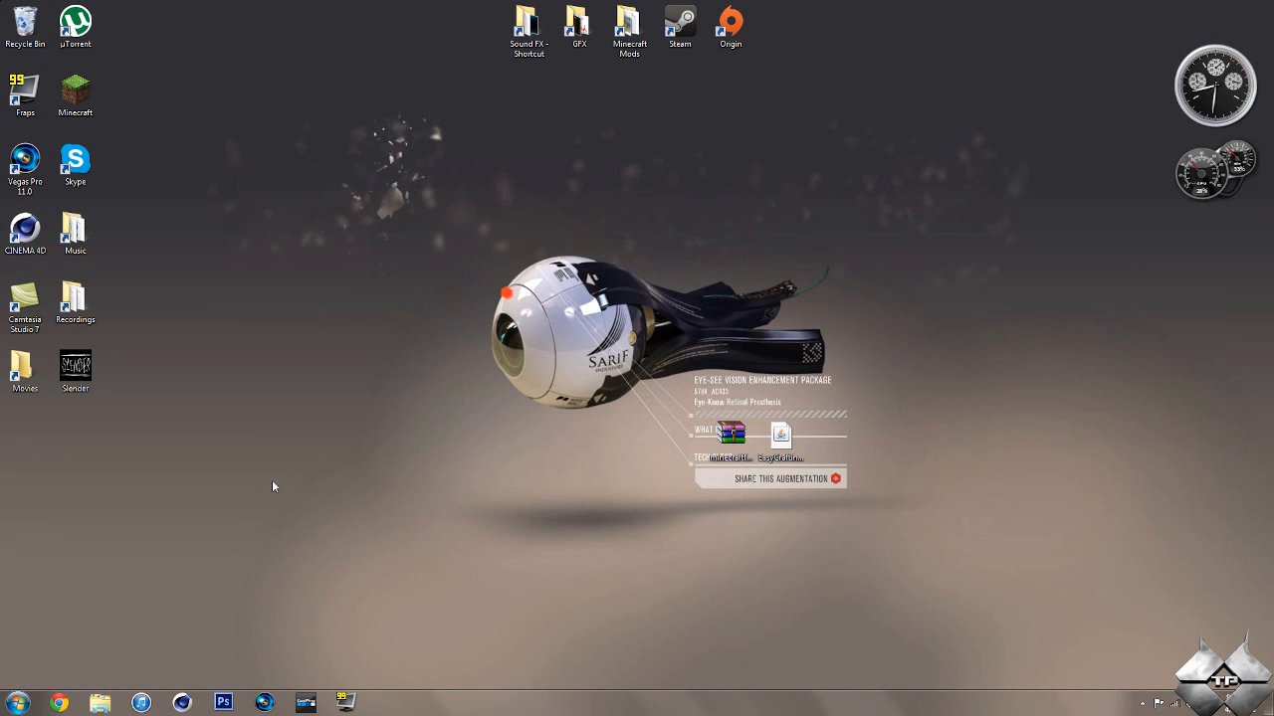
# - Search %appdata% from Start, go into .minecraft > bin, and bring up actions for minecraft.jar
pyautogui.click(14, 699)
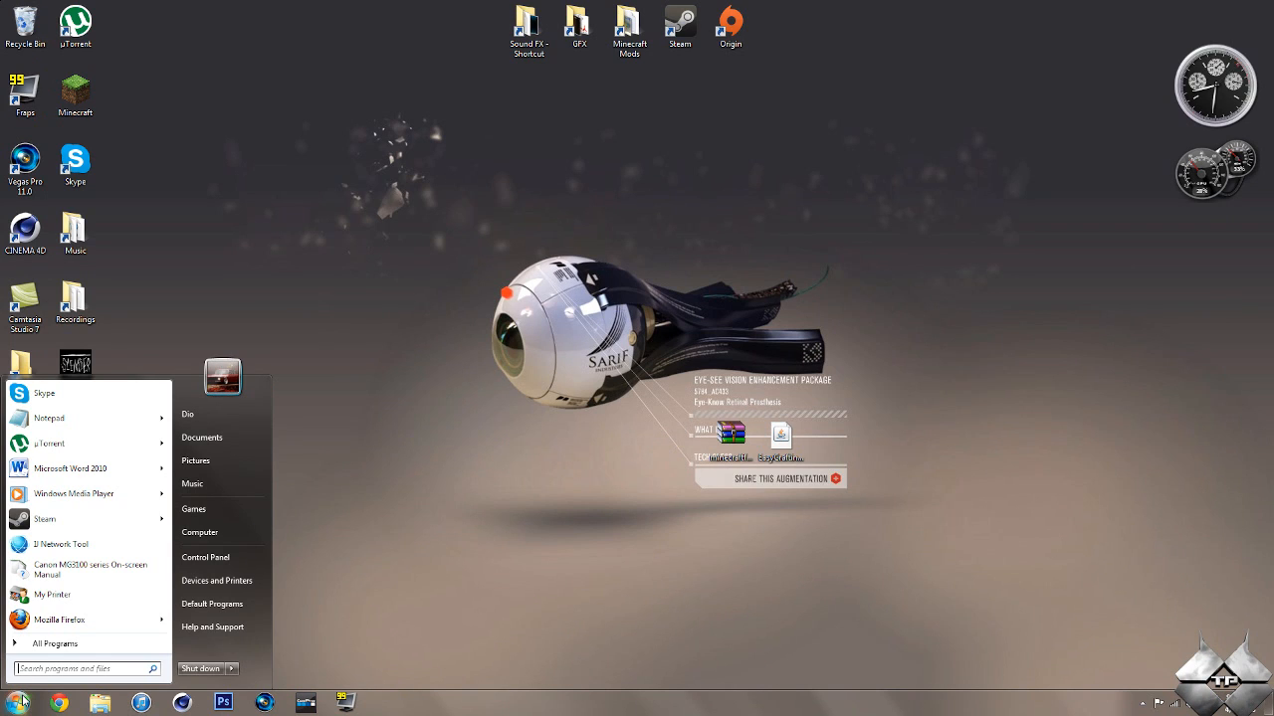
pyautogui.write('%appd')
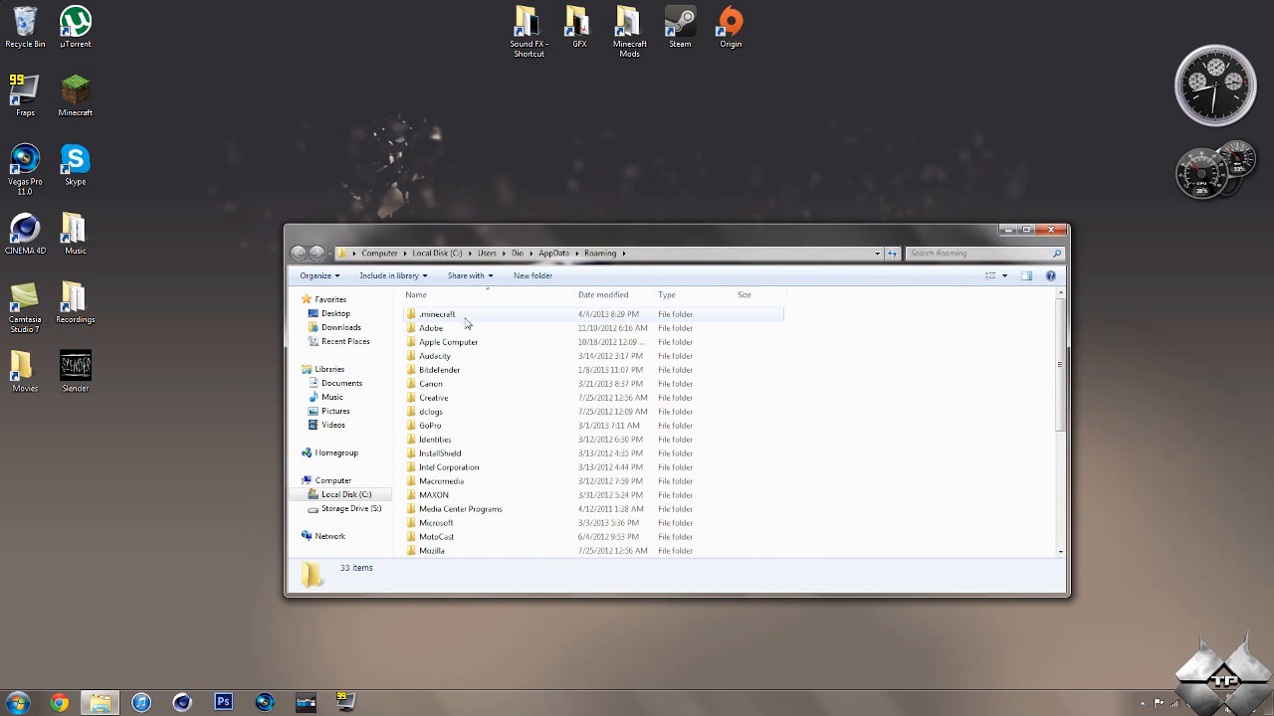
pyautogui.doubleClick(436, 315)
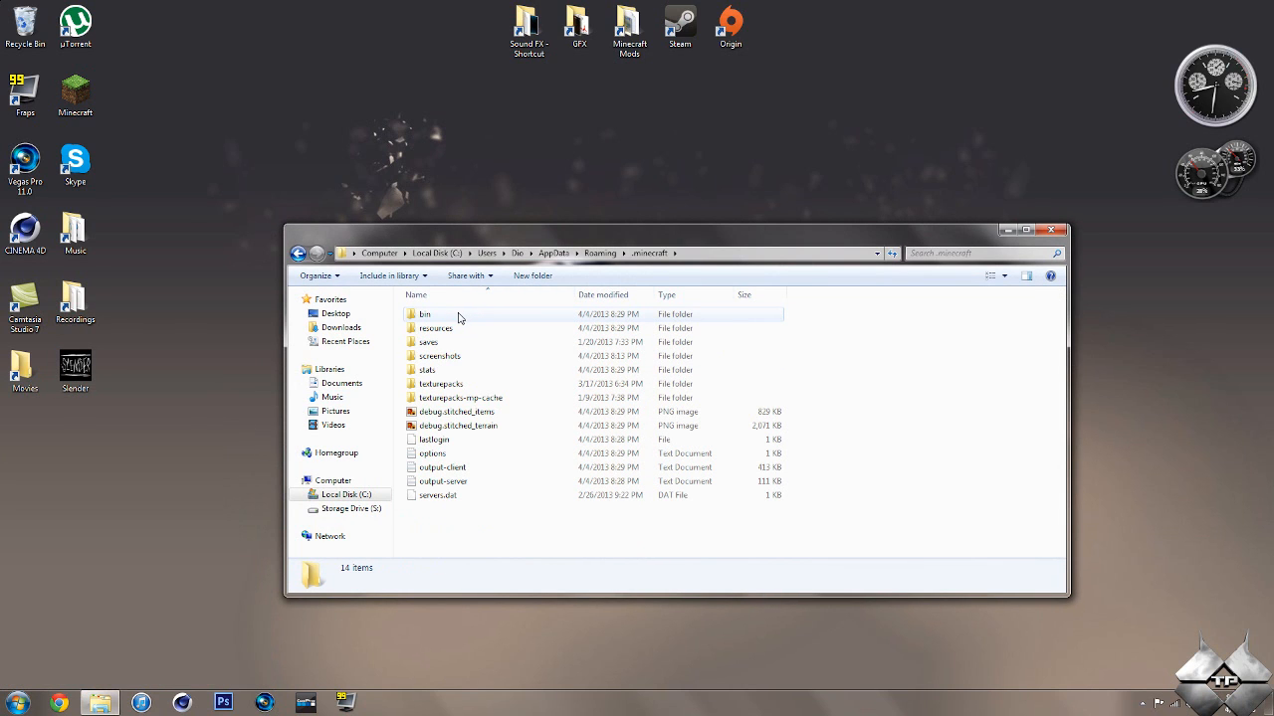
pyautogui.doubleClick(424, 315)
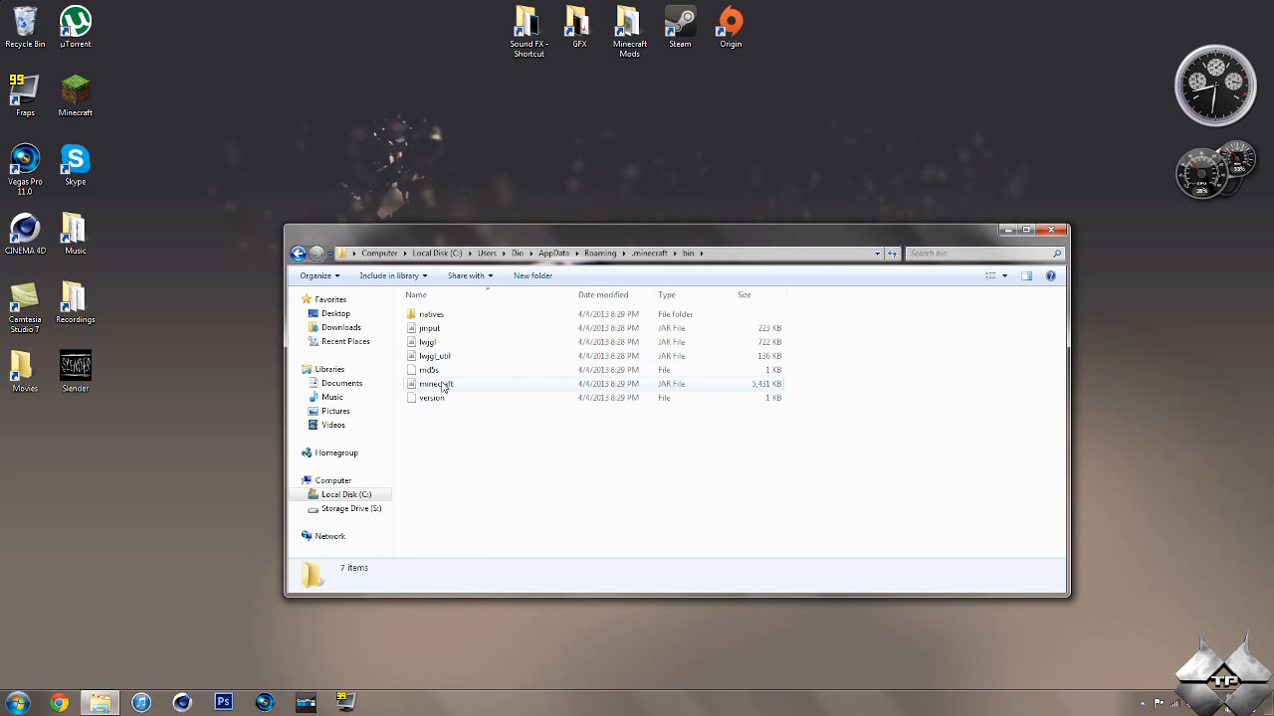
pyautogui.rightClick(438, 382)
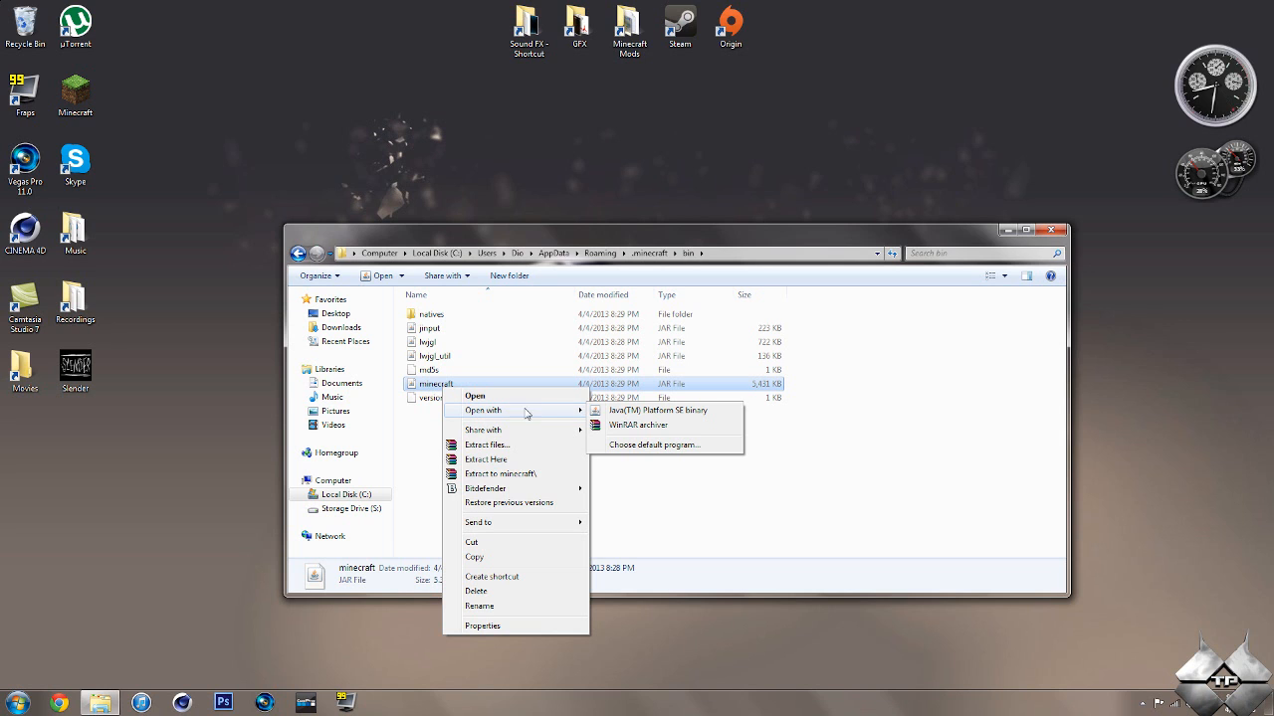
# - Open minecraft.jar as a WinRAR archive to receive the Forge universal files
pyautogui.click(636, 426)
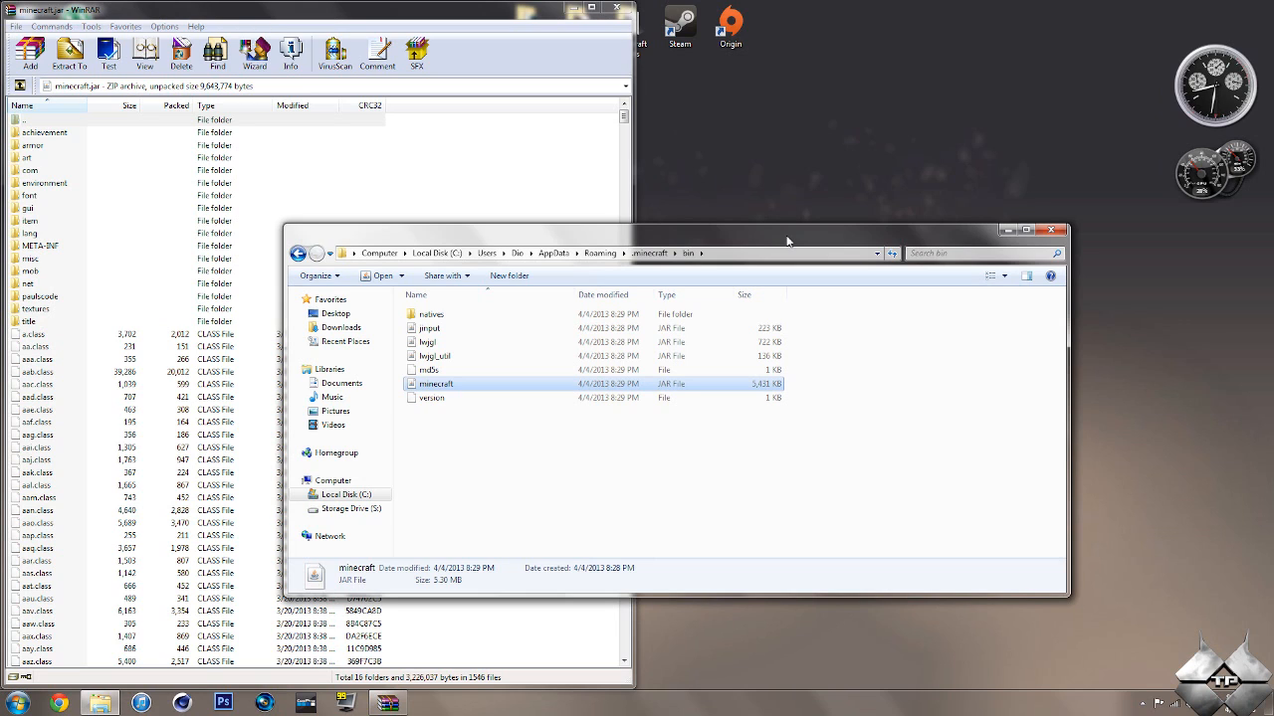
pyautogui.moveTo(804, 241)
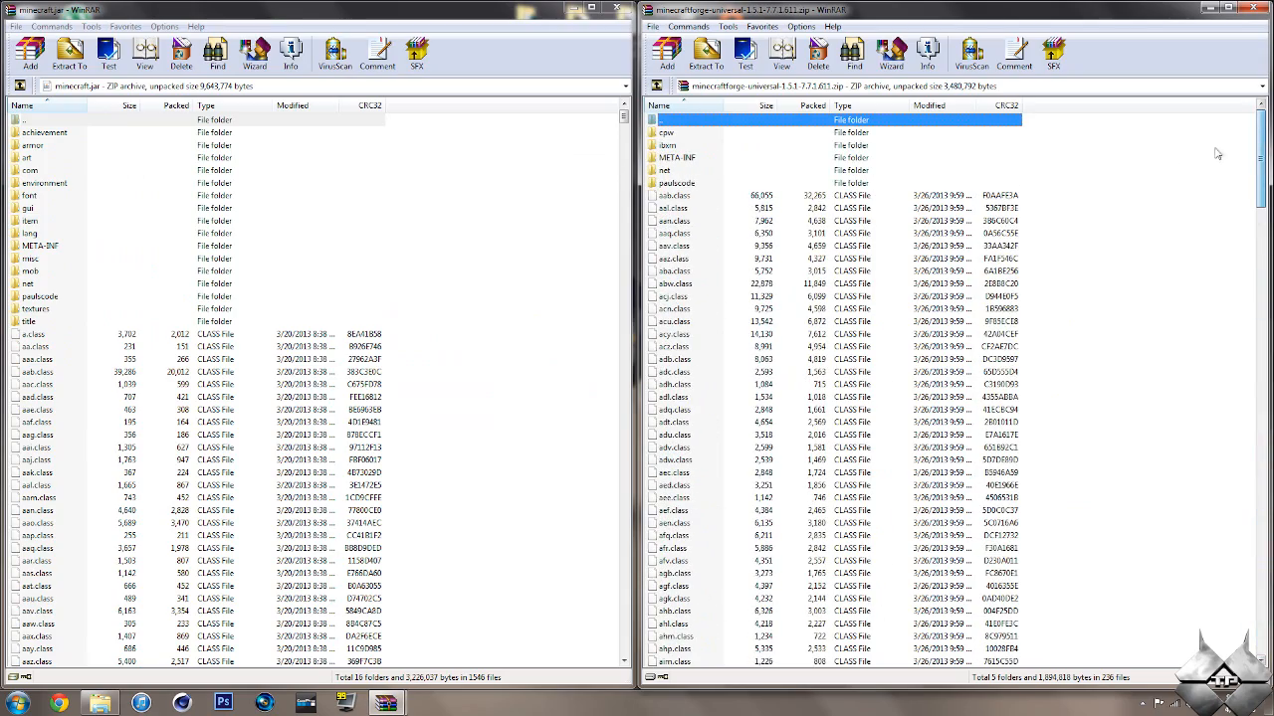
pyautogui.moveTo(1085, 187)
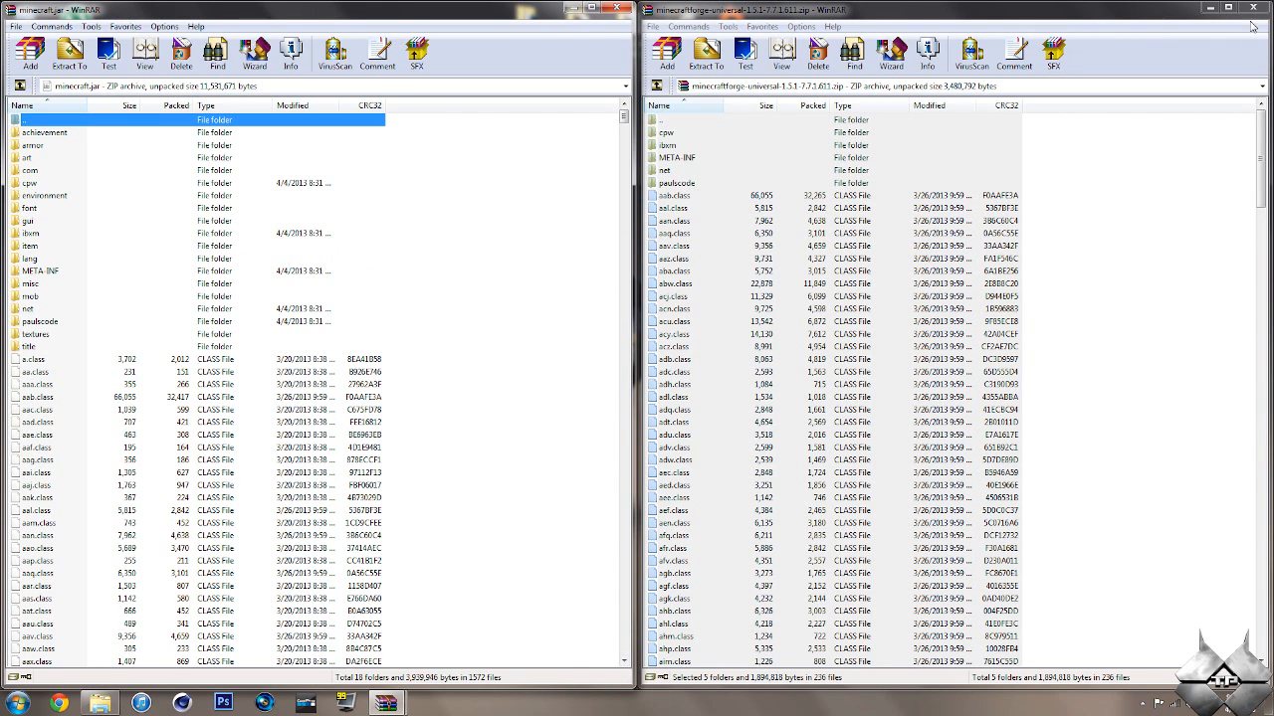
# - Delete the META-INF folder from minecraft.jar and close both WinRAR archive windows
pyautogui.click(1254, 8)
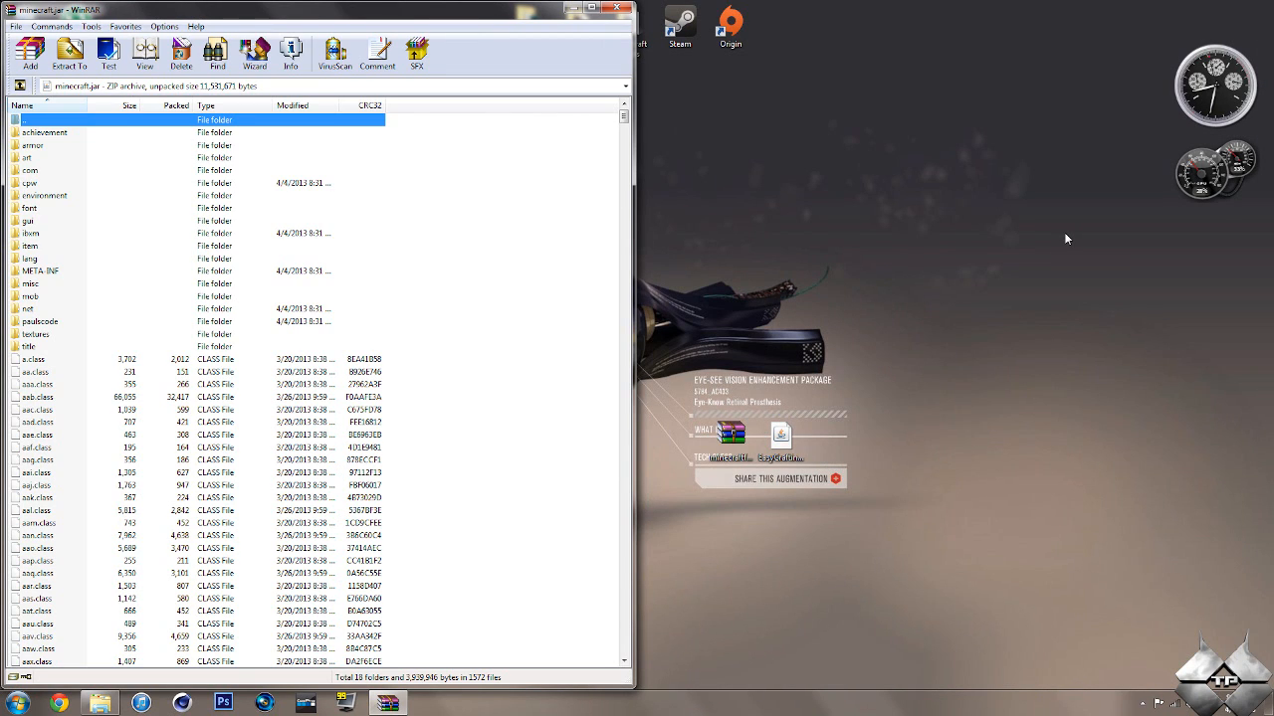
pyautogui.moveTo(69, 279)
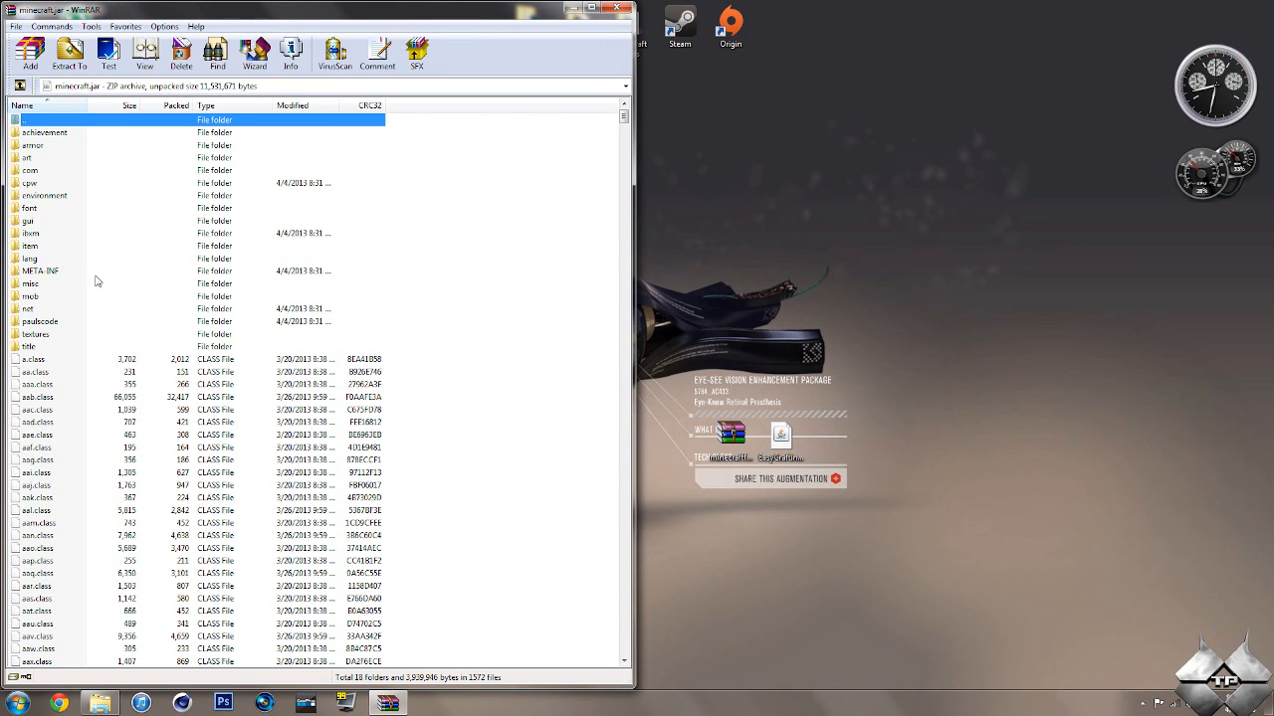
pyautogui.rightClick(40, 283)
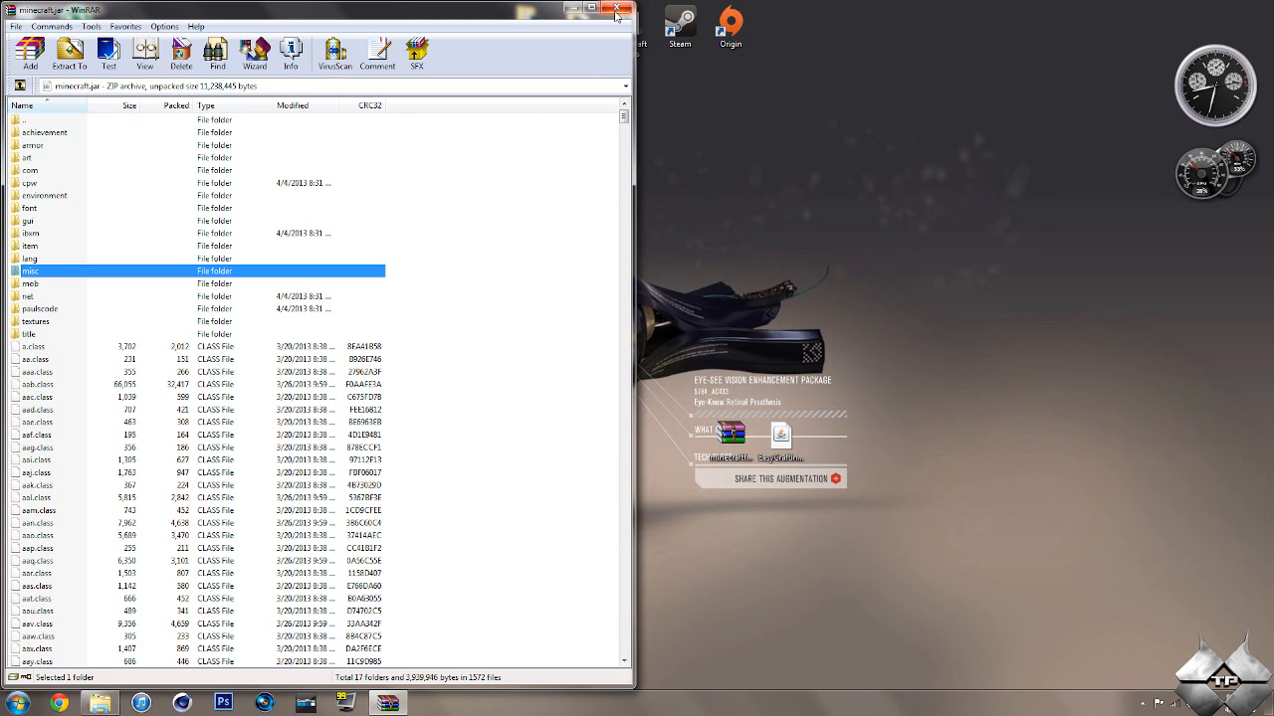
pyautogui.click(621, 8)
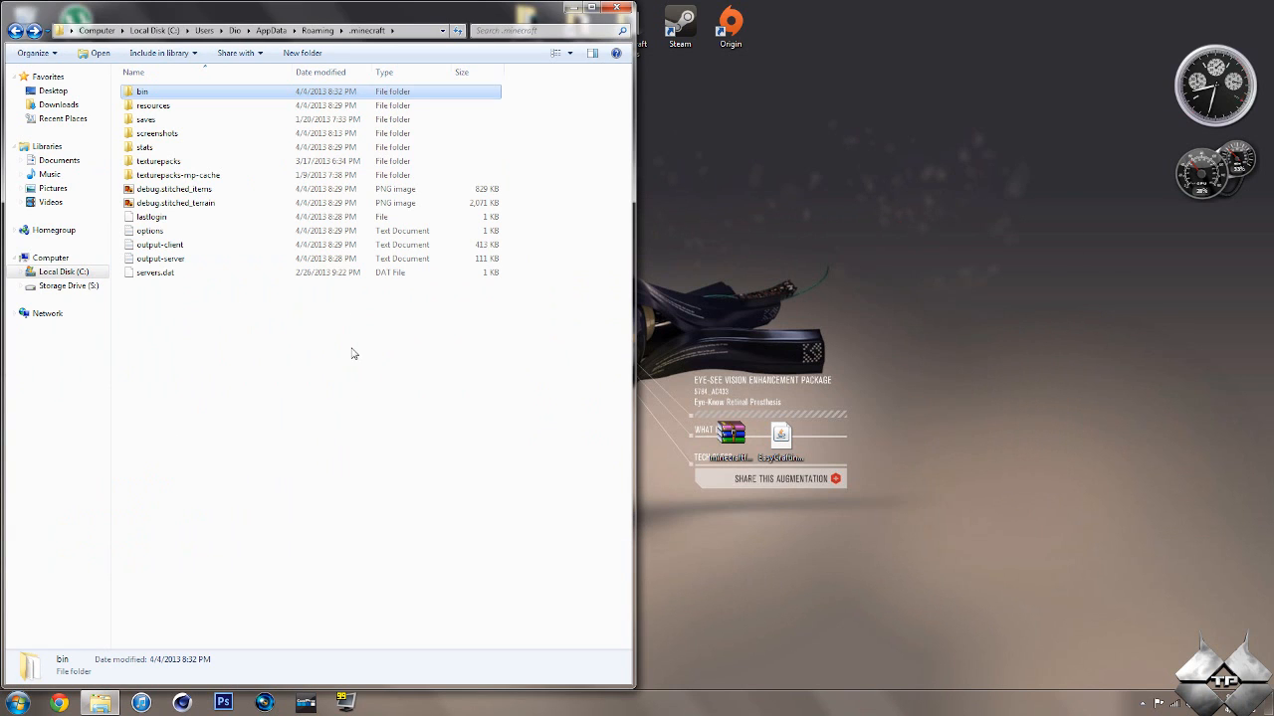
# - Create a new folder named 'mods' inside the .minecraft folder
pyautogui.click(175, 390)
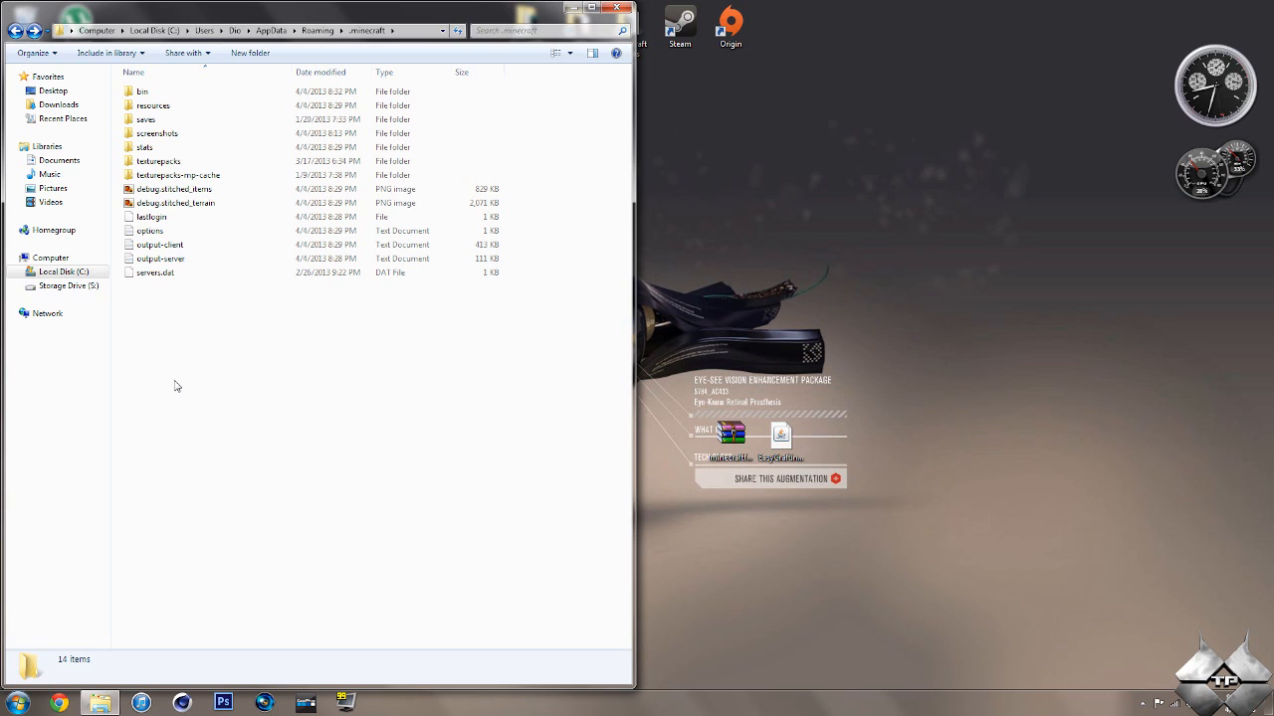
pyautogui.rightClick(247, 390)
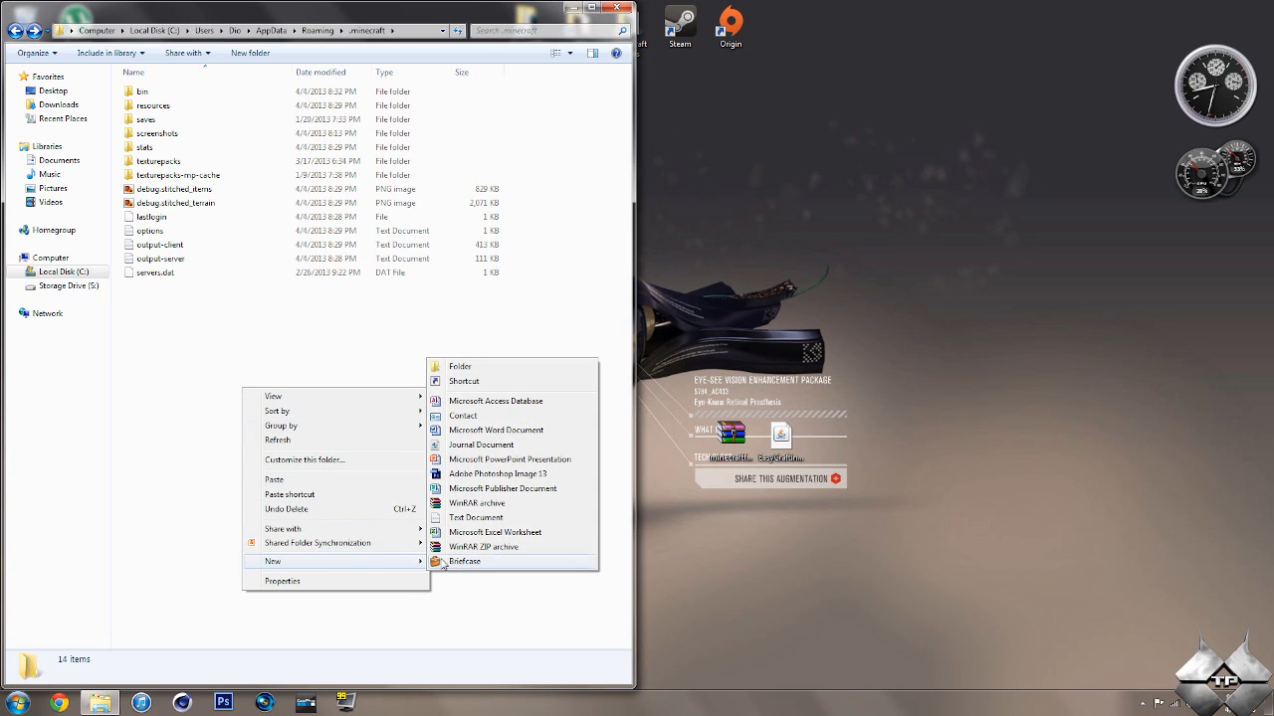
pyautogui.click(460, 366)
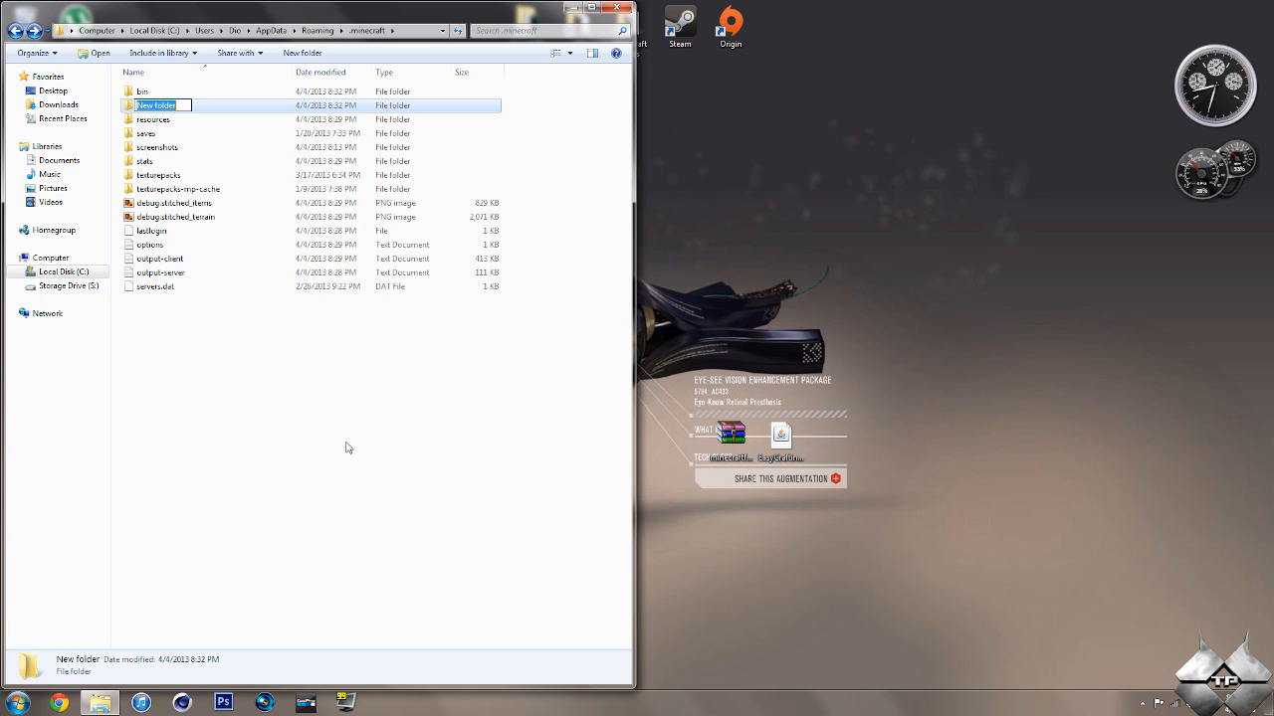
pyautogui.write('mods')
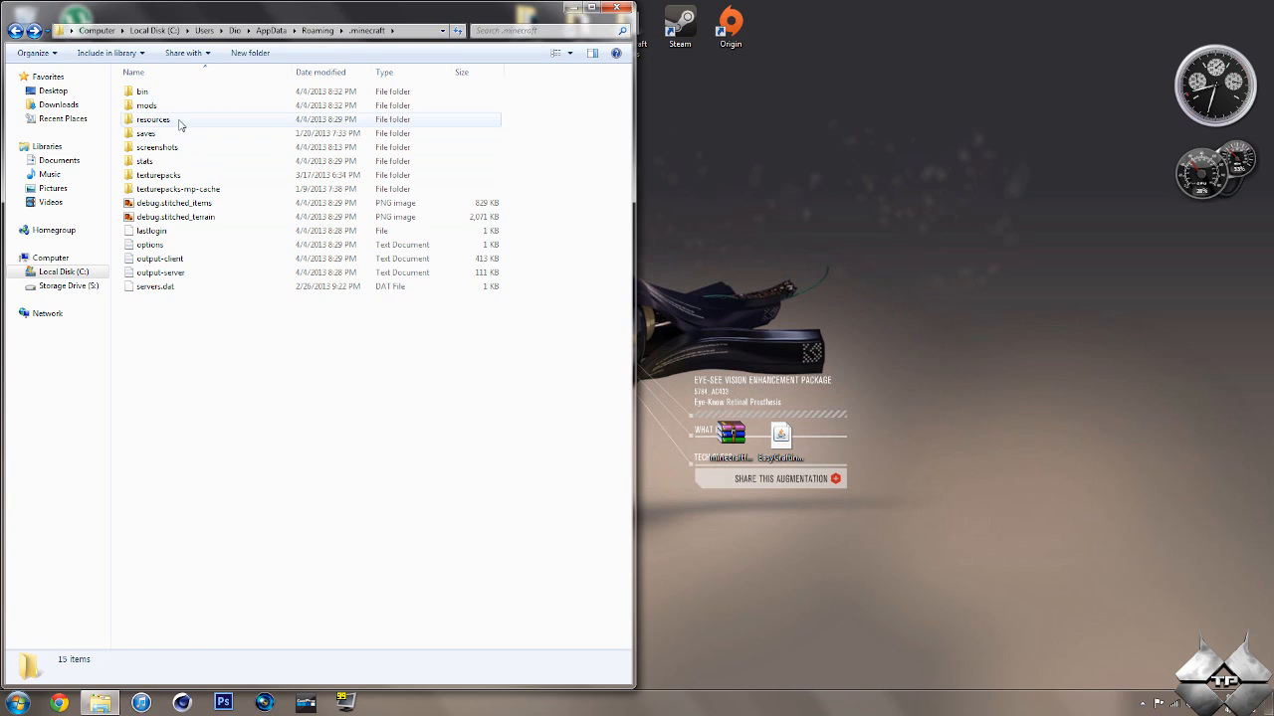
# - Put EasyCrafting-1.1.4 into the mods folder and close the Explorer window
pyautogui.doubleClick(147, 96)
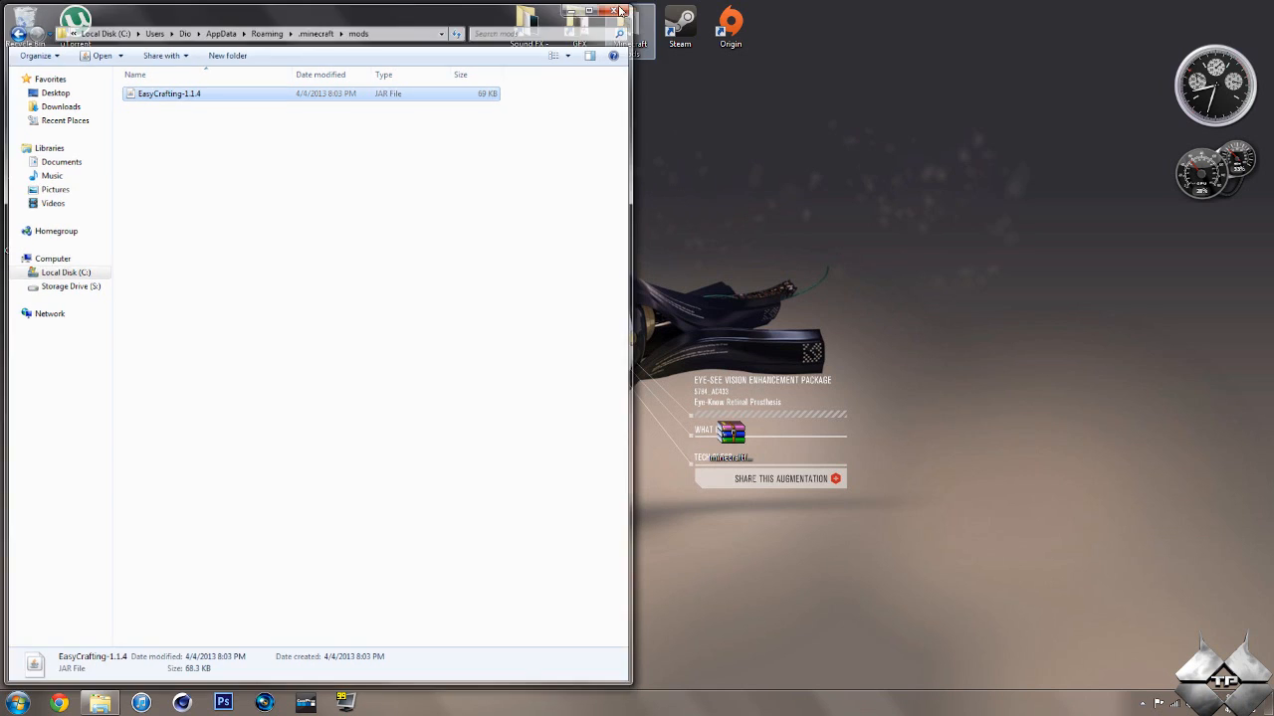
pyautogui.click(621, 12)
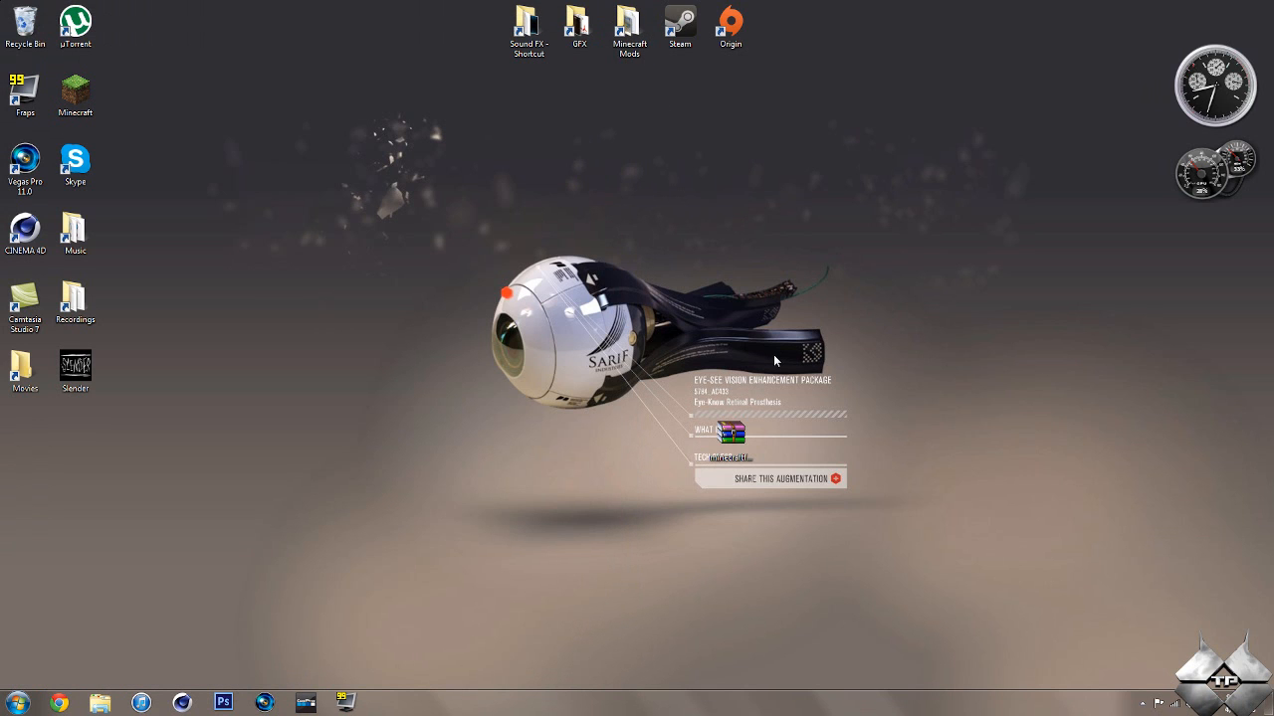